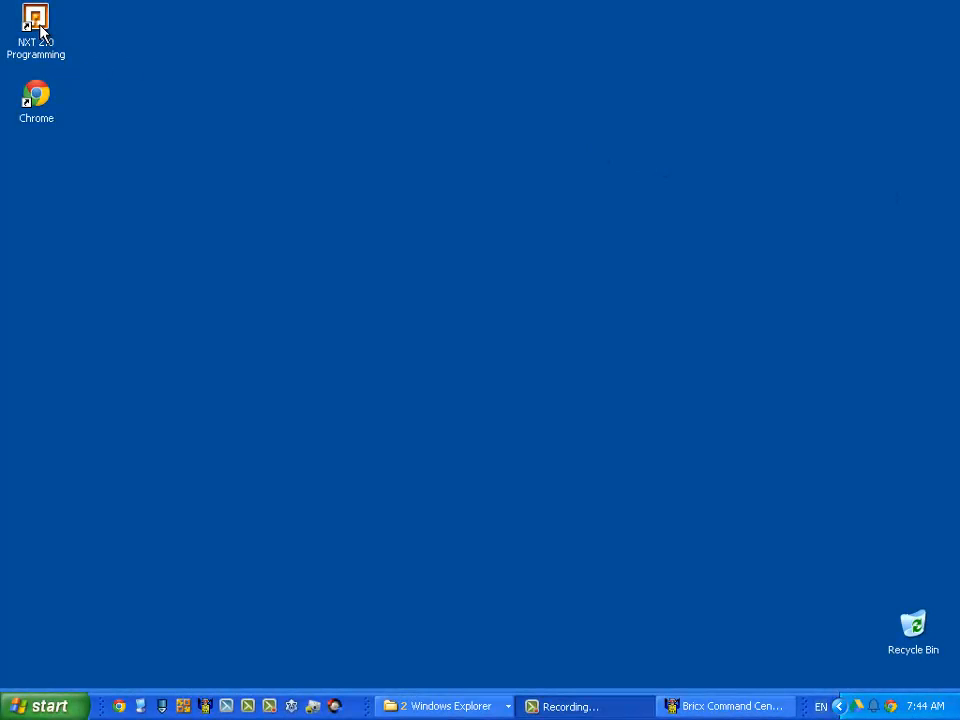
- Launch NXT 2.0 Programming from its desktop icon
{"action": "double_click", "coordinate": [38, 26]}
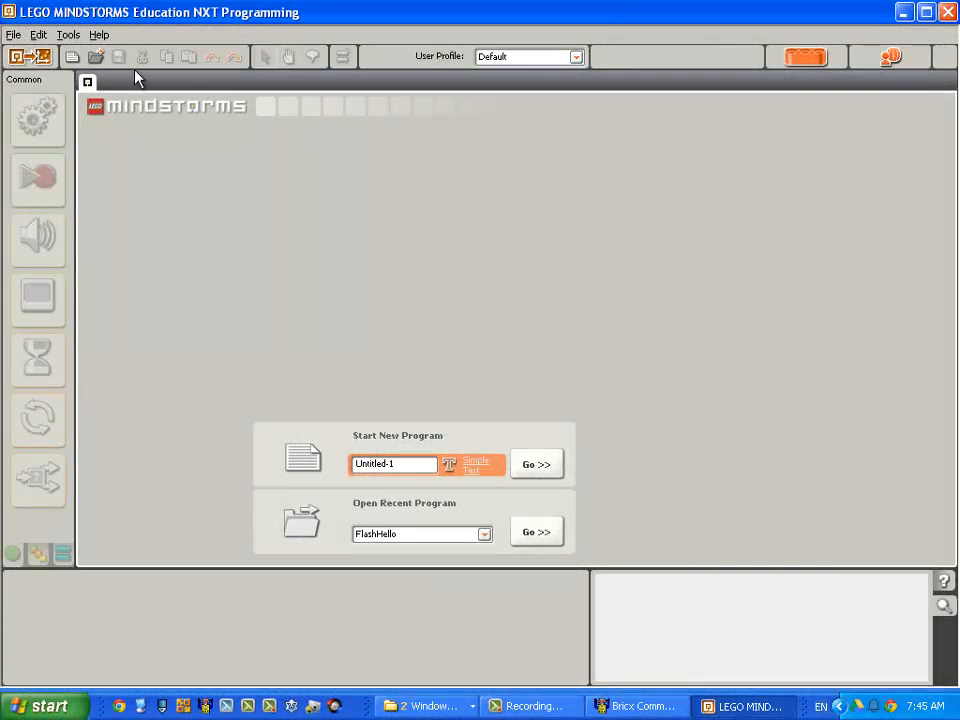
{"action": "mouse_move", "coordinate": [72, 64]}
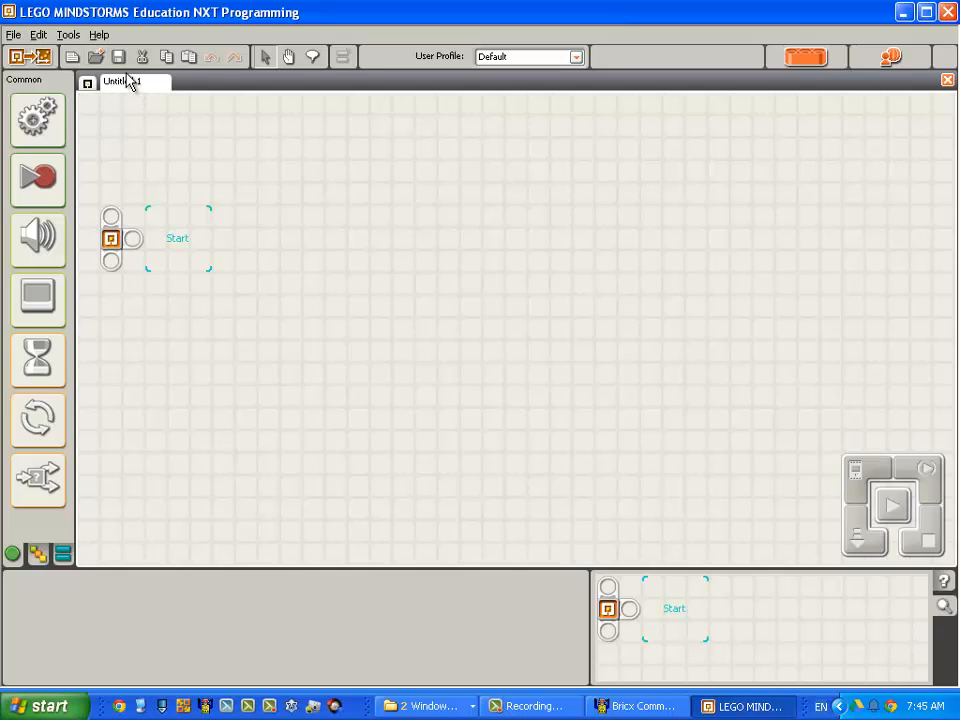
- Save the blank program under the file name 'Light and Dark'
{"action": "left_click", "coordinate": [117, 57]}
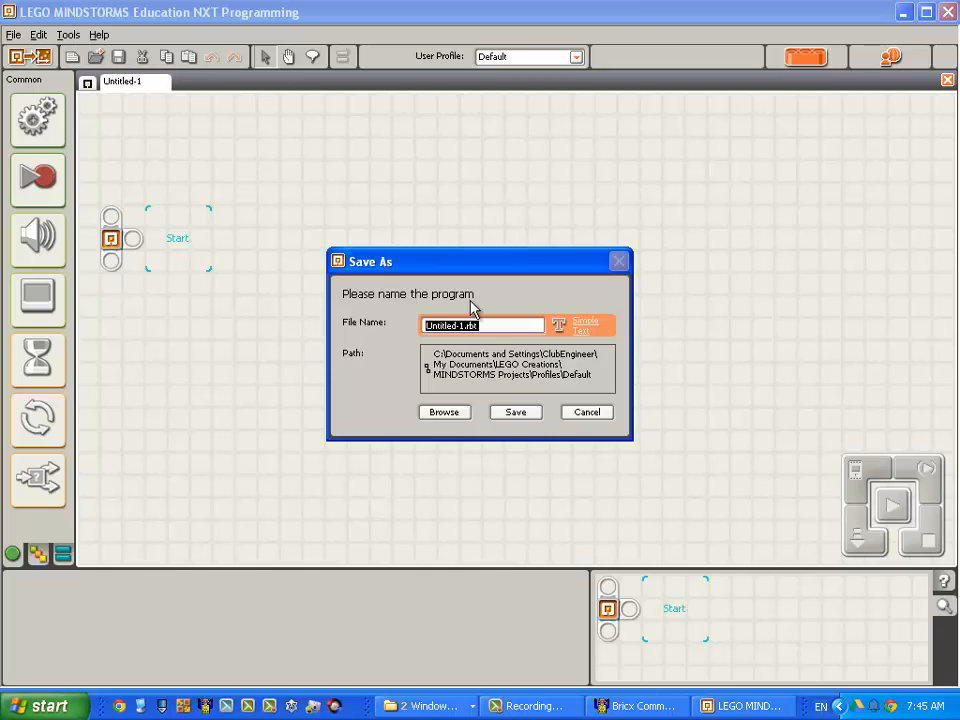
{"action": "type", "text": "Light and Dark"}
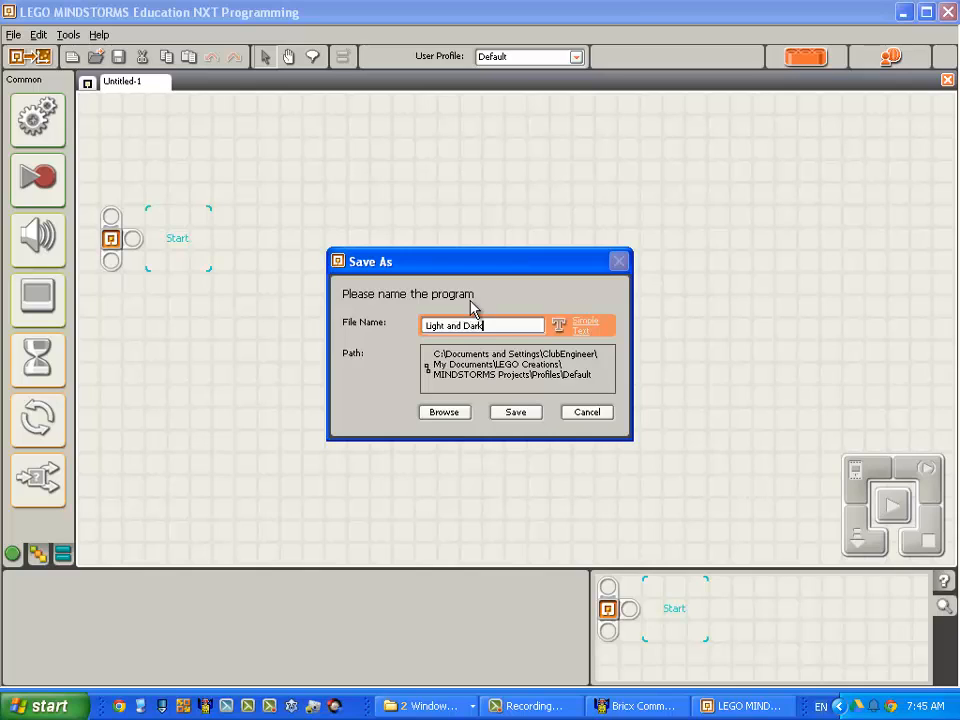
{"action": "left_click", "coordinate": [515, 412]}
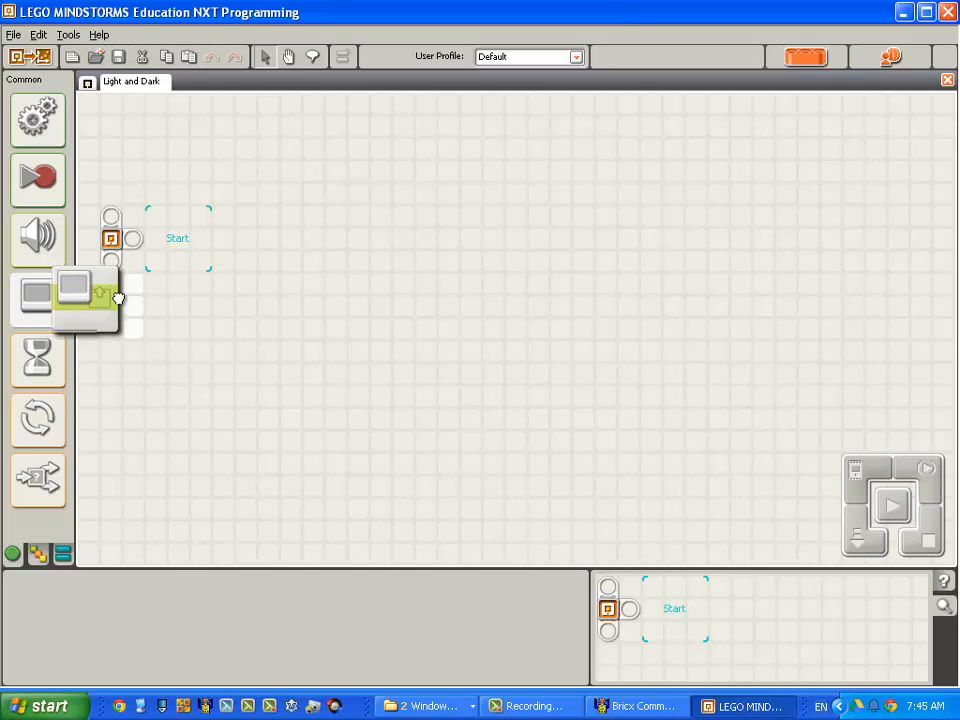
- Add a Display block after Start, set to Text mode reading 'Light'
{"action": "left_click_drag", "start_coordinate": [85, 300], "coordinate": [178, 237]}
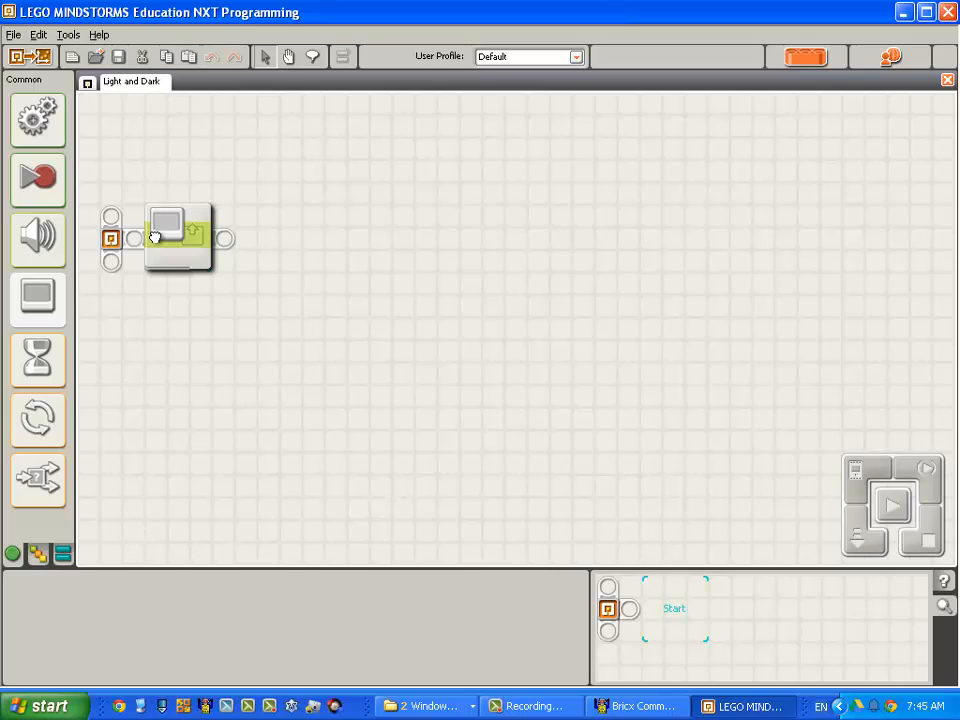
{"action": "left_click", "coordinate": [172, 240]}
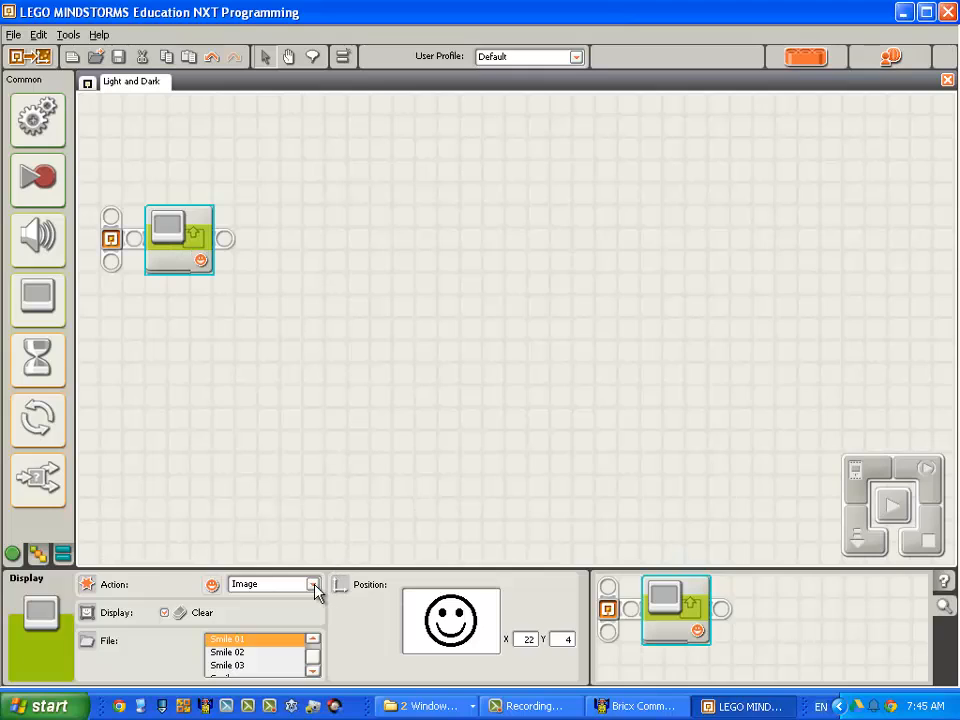
{"action": "left_click", "coordinate": [313, 584]}
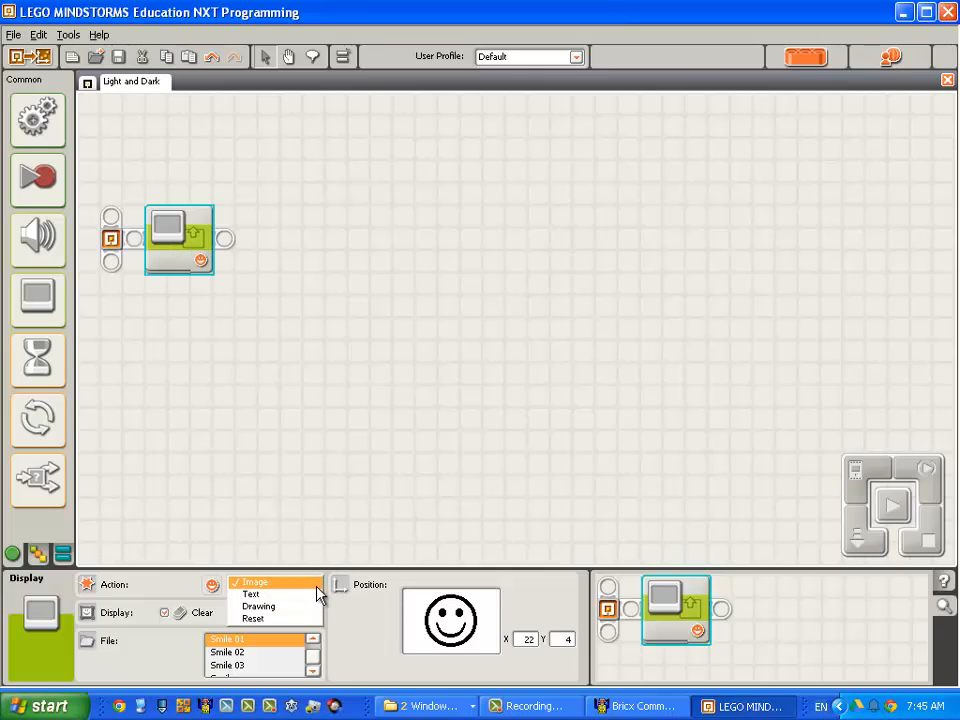
{"action": "left_click", "coordinate": [250, 594]}
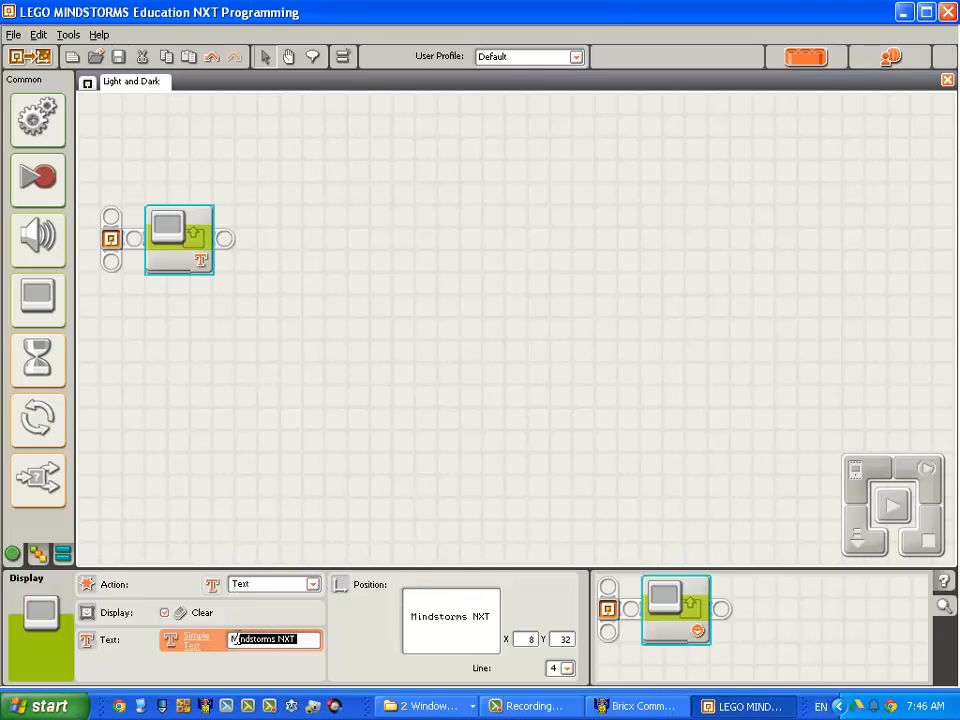
{"action": "type", "text": "L"}
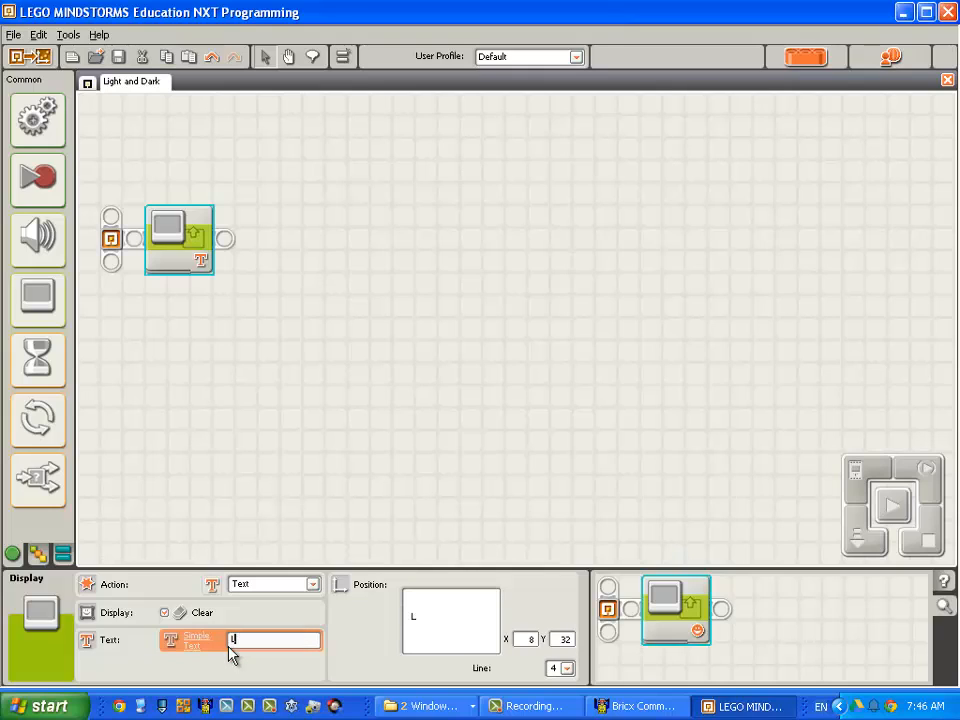
{"action": "type", "text": "ight"}
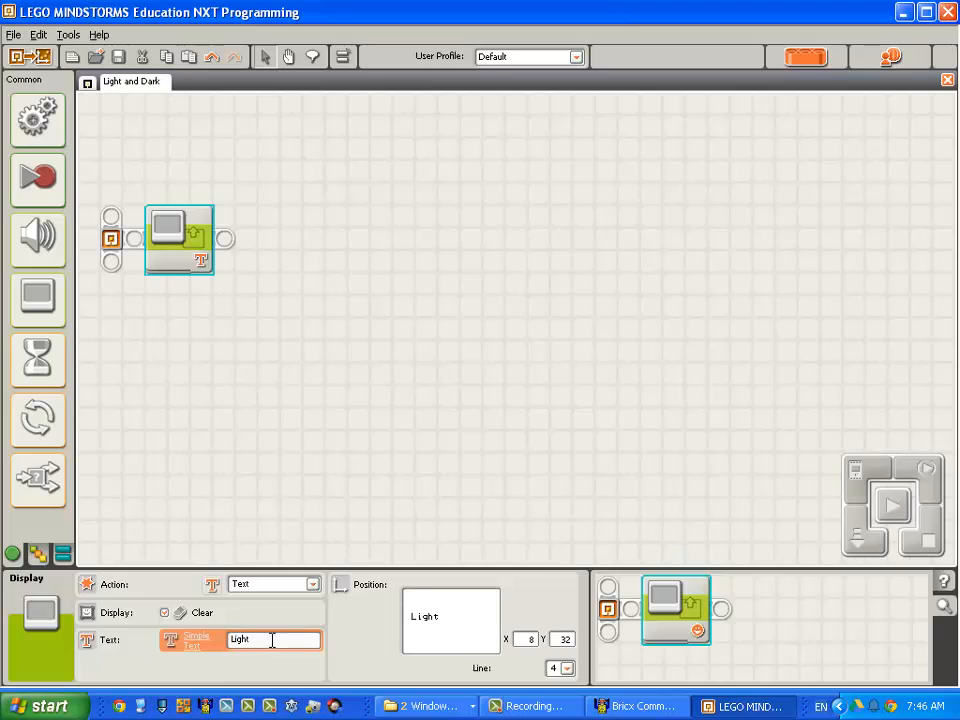
{"action": "mouse_move", "coordinate": [238, 277]}
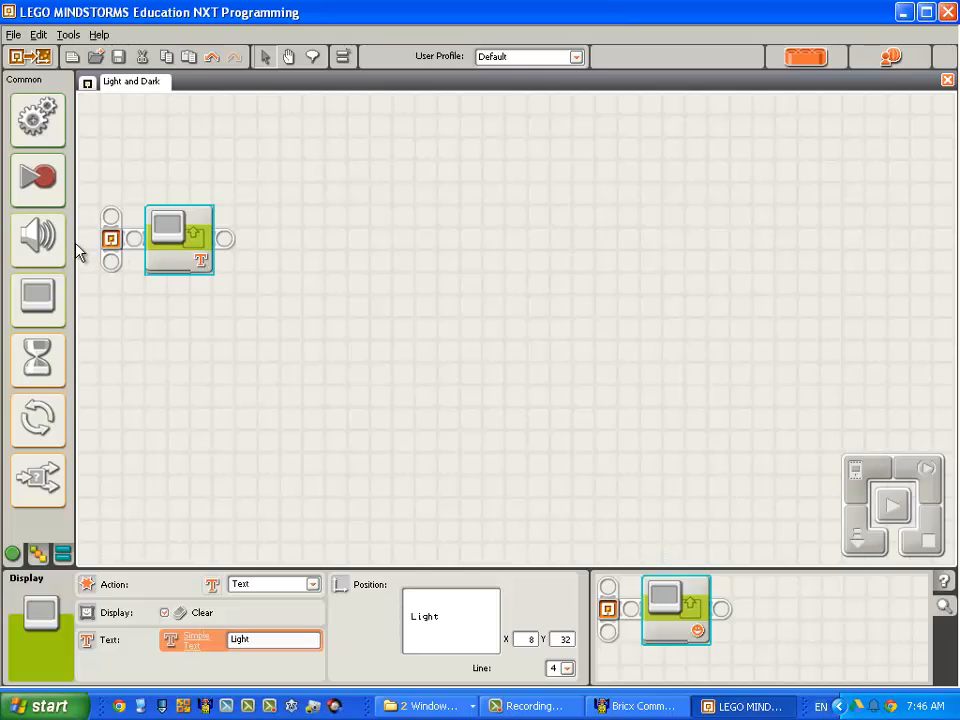
{"action": "mouse_move", "coordinate": [35, 240]}
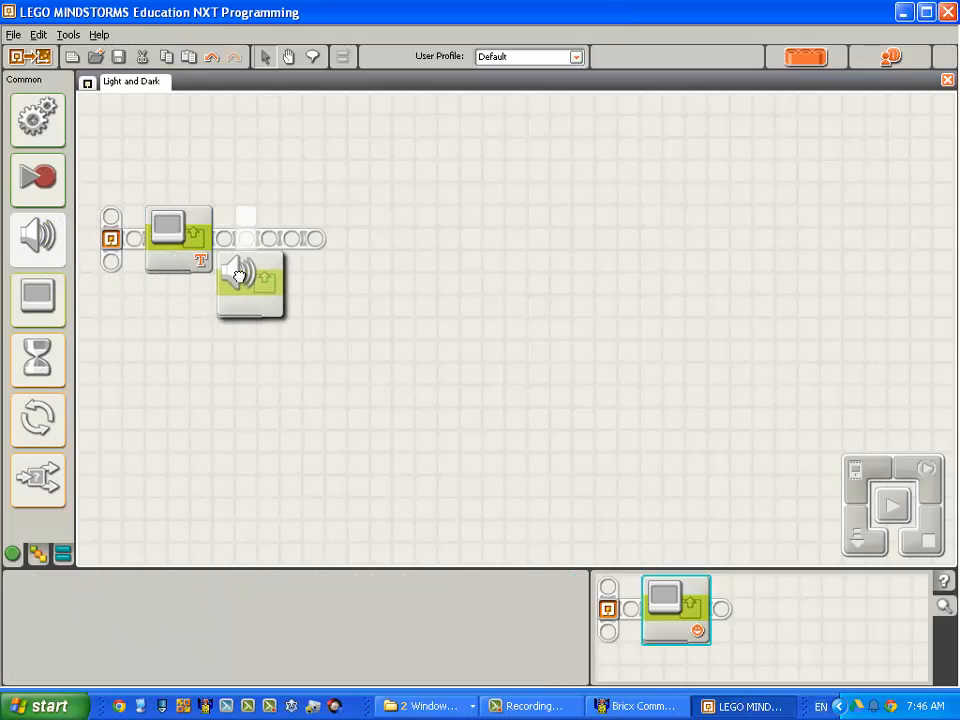
- Add a Sound block after the Display block that plays the Light sound file
{"action": "left_click_drag", "start_coordinate": [240, 275], "coordinate": [268, 238]}
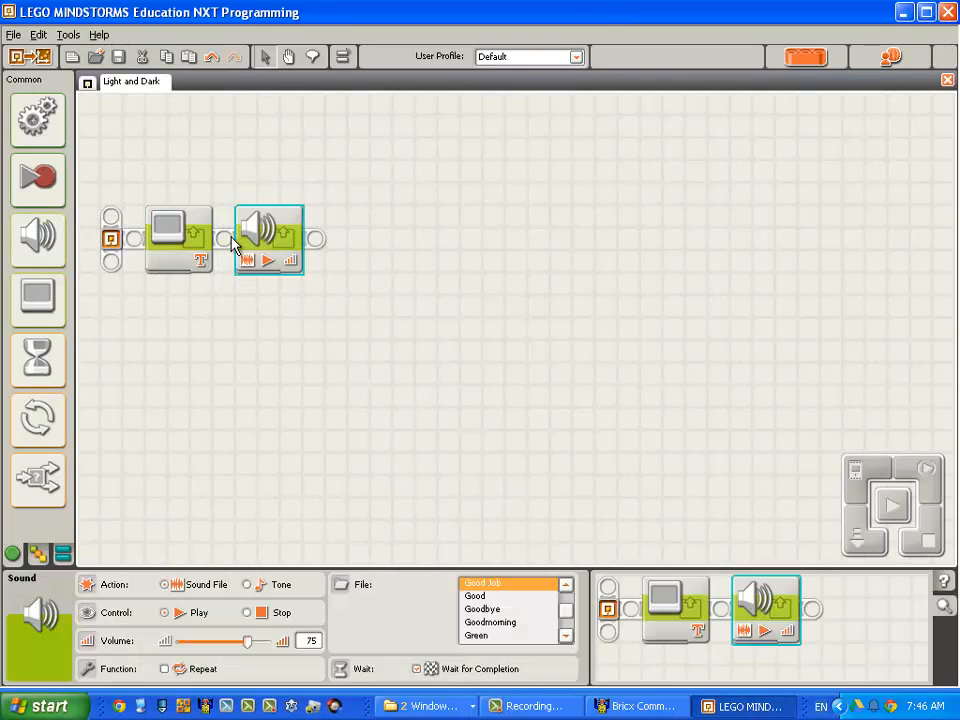
{"action": "mouse_move", "coordinate": [574, 523]}
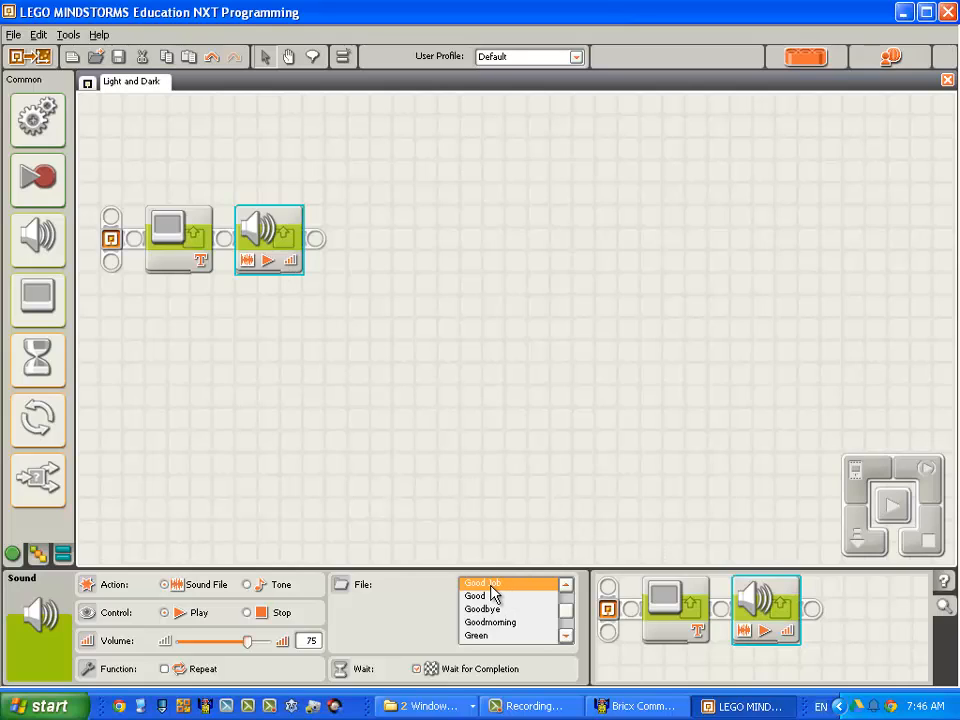
{"action": "scroll", "scroll_direction": "down", "scroll_amount": 3}
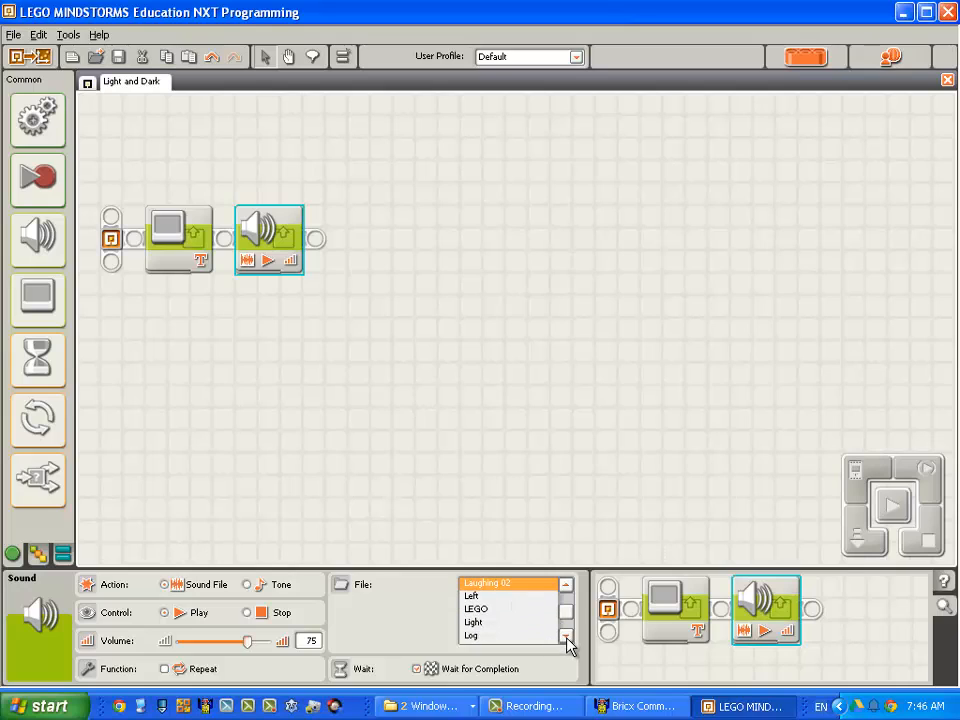
{"action": "left_click", "coordinate": [472, 622]}
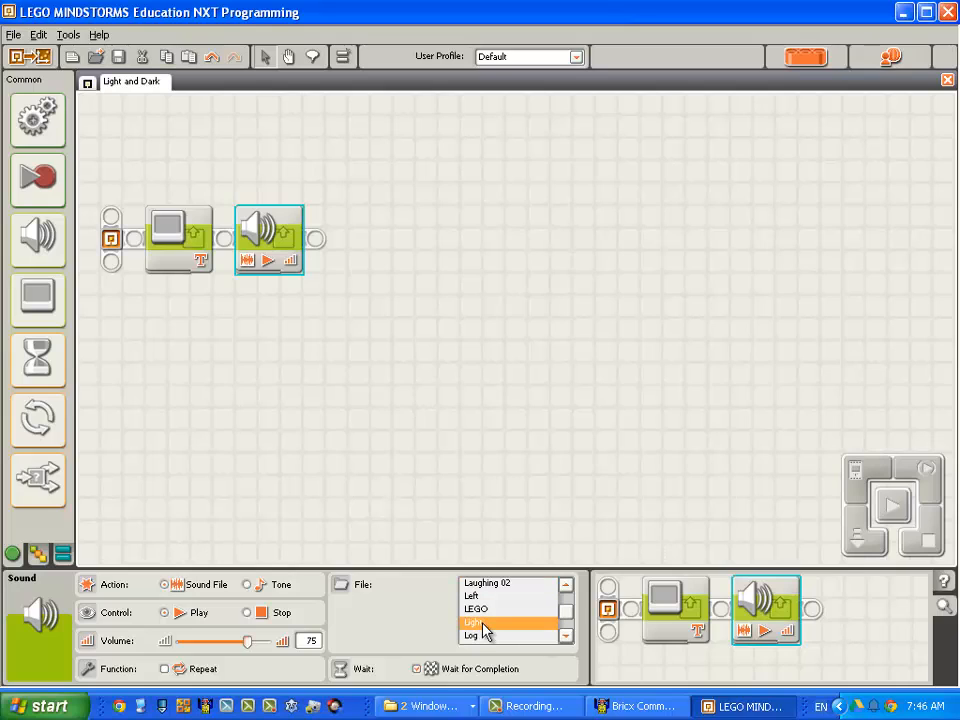
{"action": "mouse_move", "coordinate": [490, 572]}
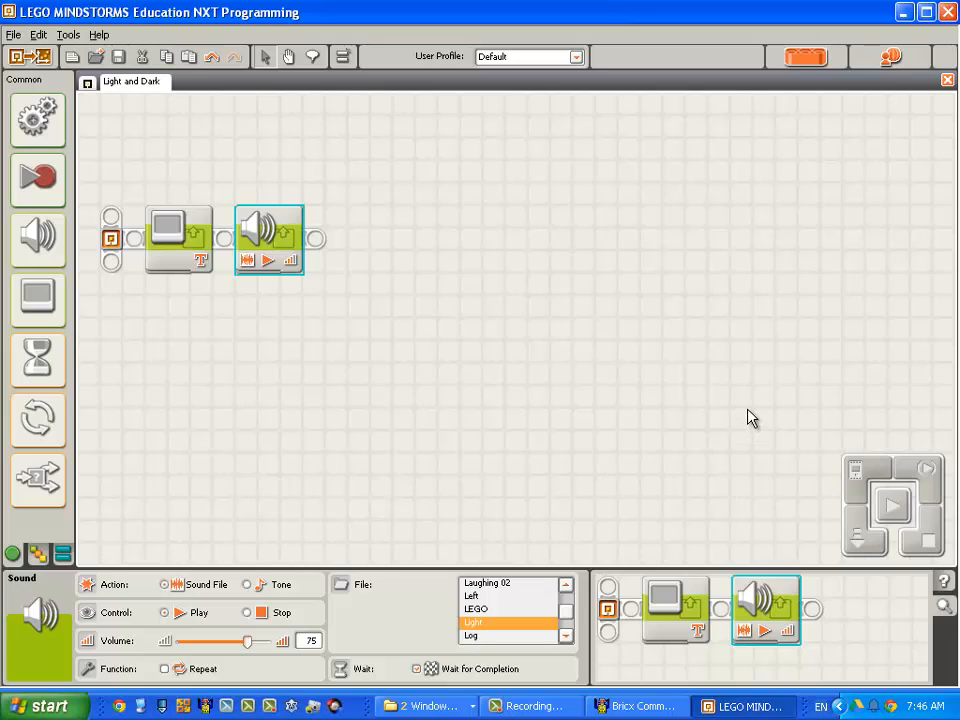
{"action": "mouse_move", "coordinate": [911, 364]}
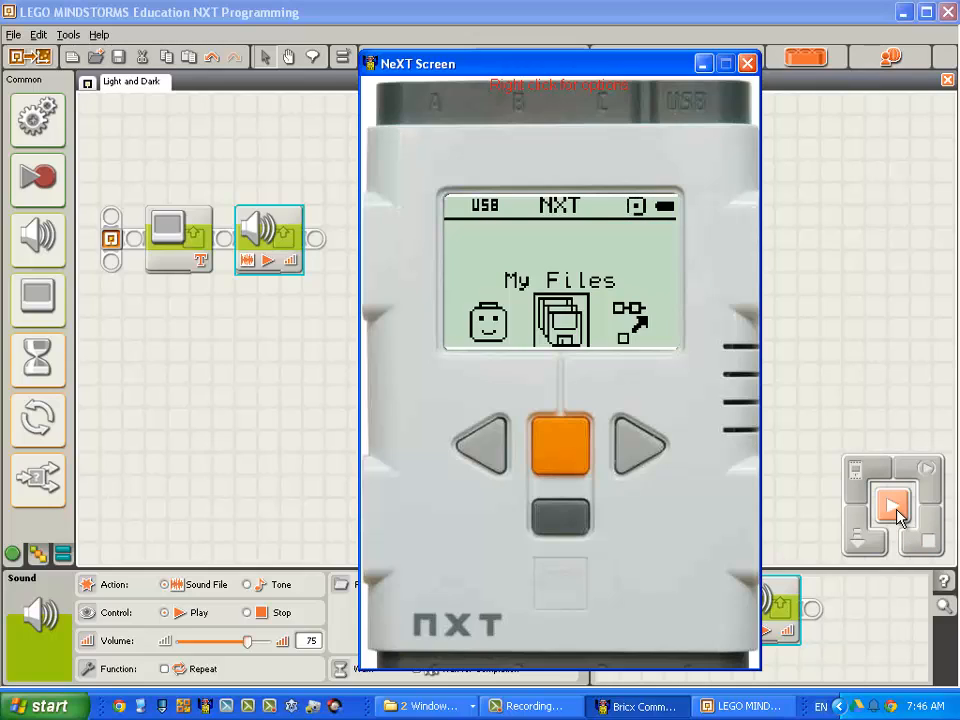
- Download and run Light and Dark on the NXT, then run it again from the brick
{"action": "left_click", "coordinate": [888, 504]}
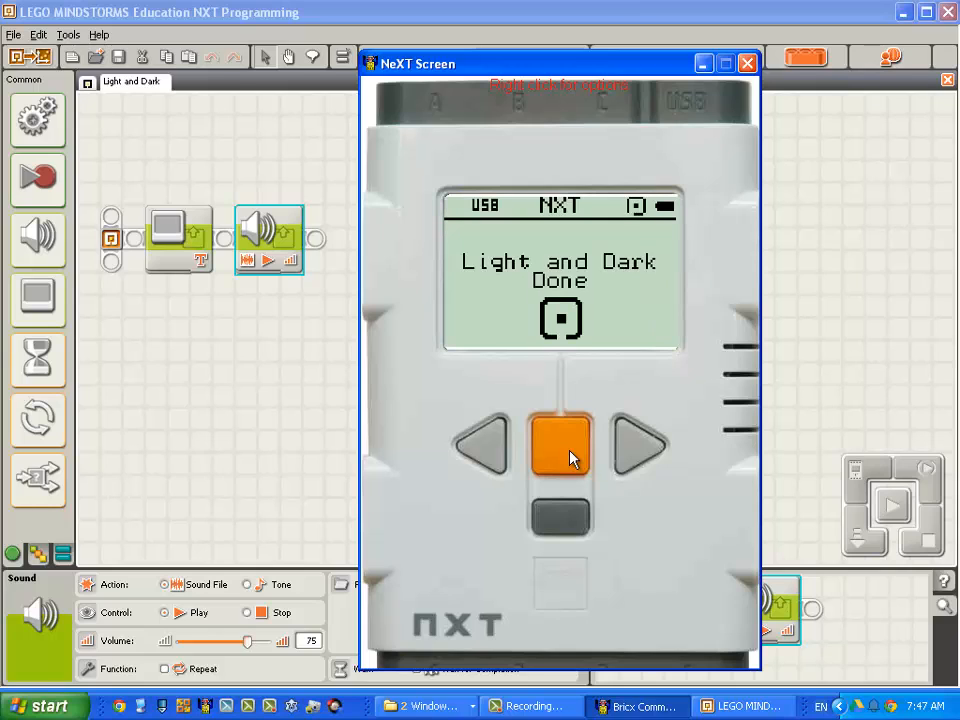
{"action": "left_click", "coordinate": [560, 450]}
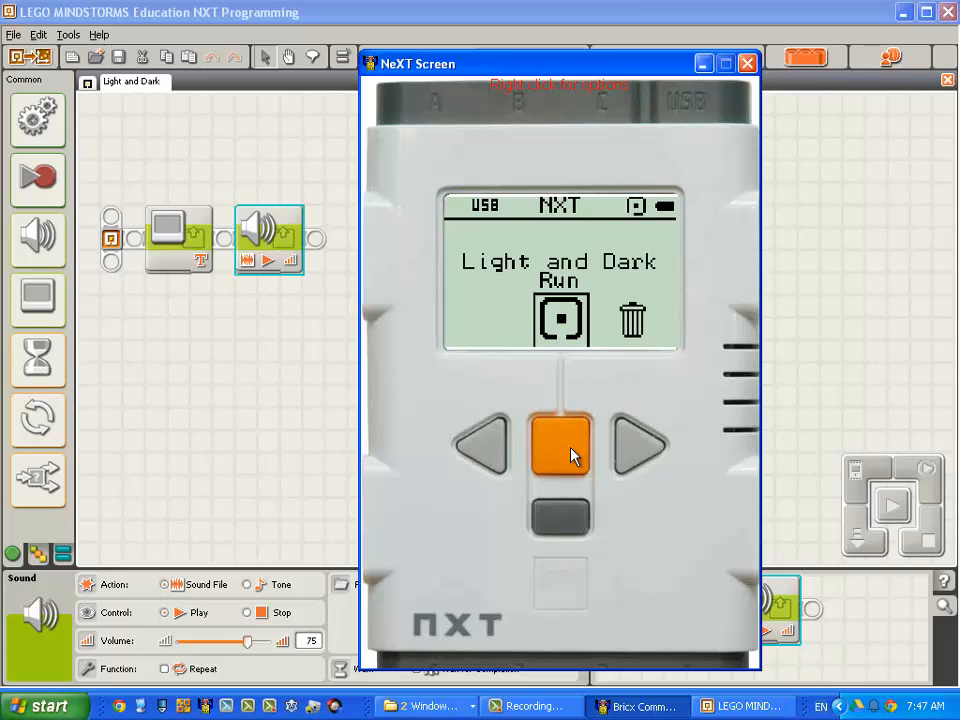
{"action": "mouse_move", "coordinate": [616, 401]}
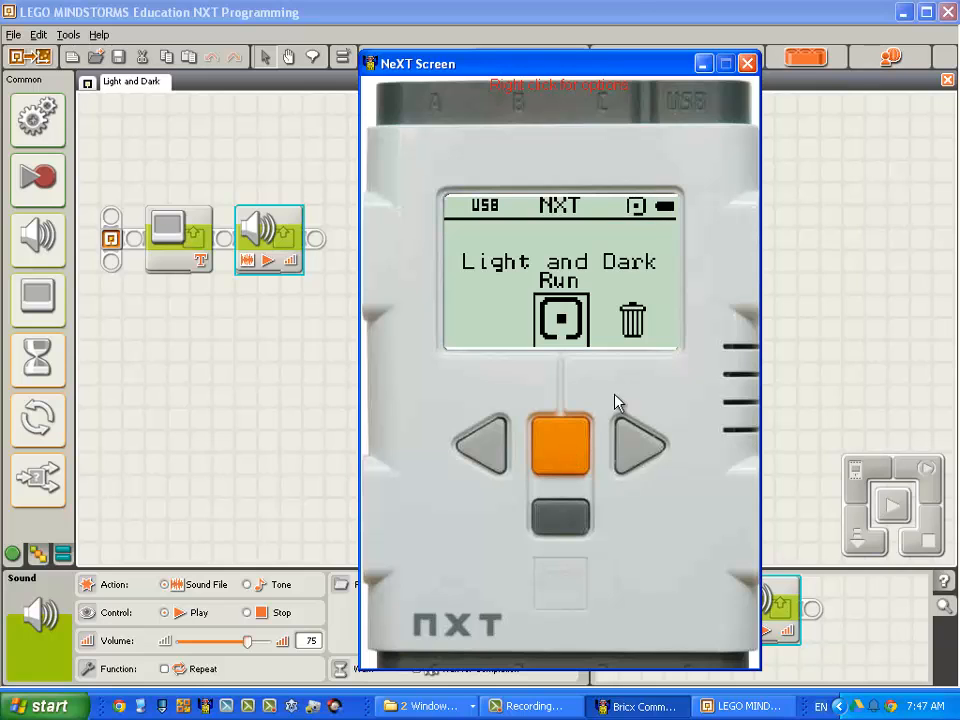
{"action": "left_click", "coordinate": [744, 62]}
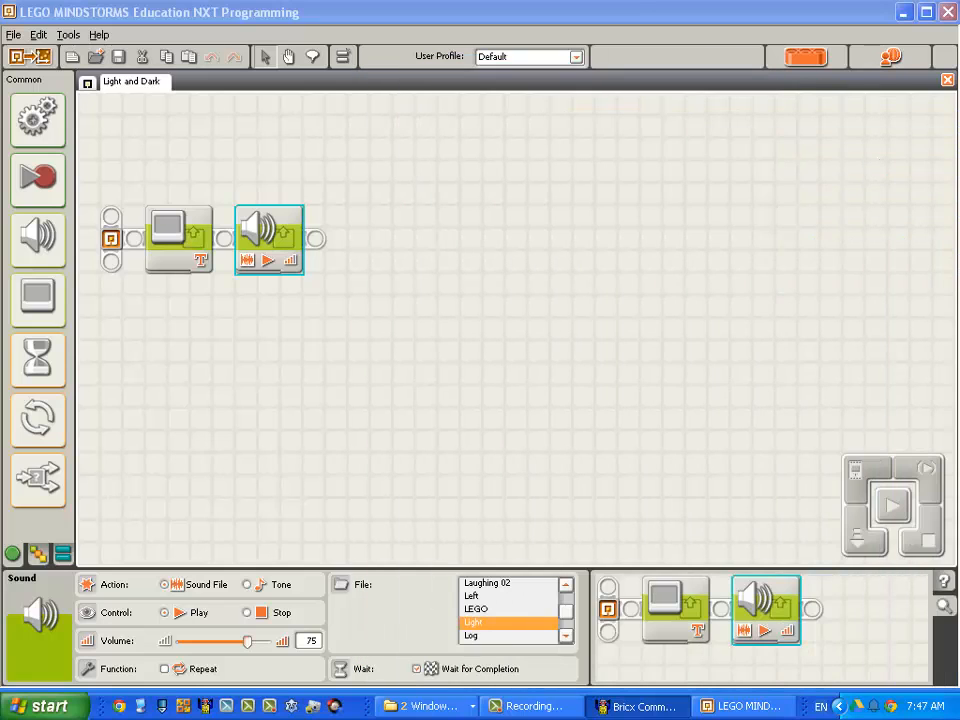
{"action": "mouse_move", "coordinate": [471, 398]}
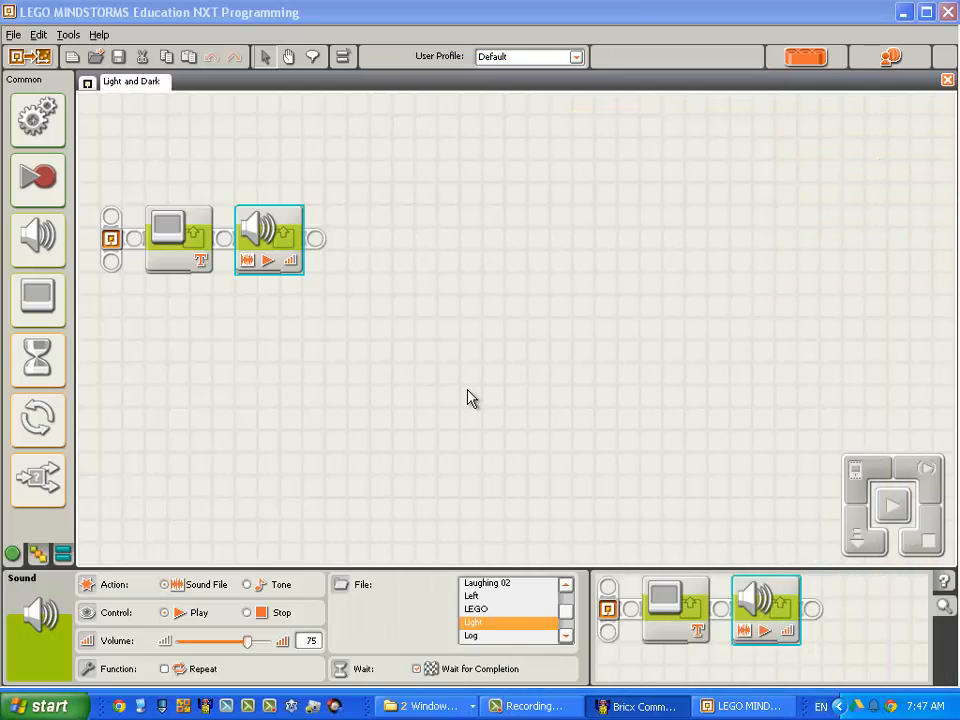
{"action": "mouse_move", "coordinate": [180, 405]}
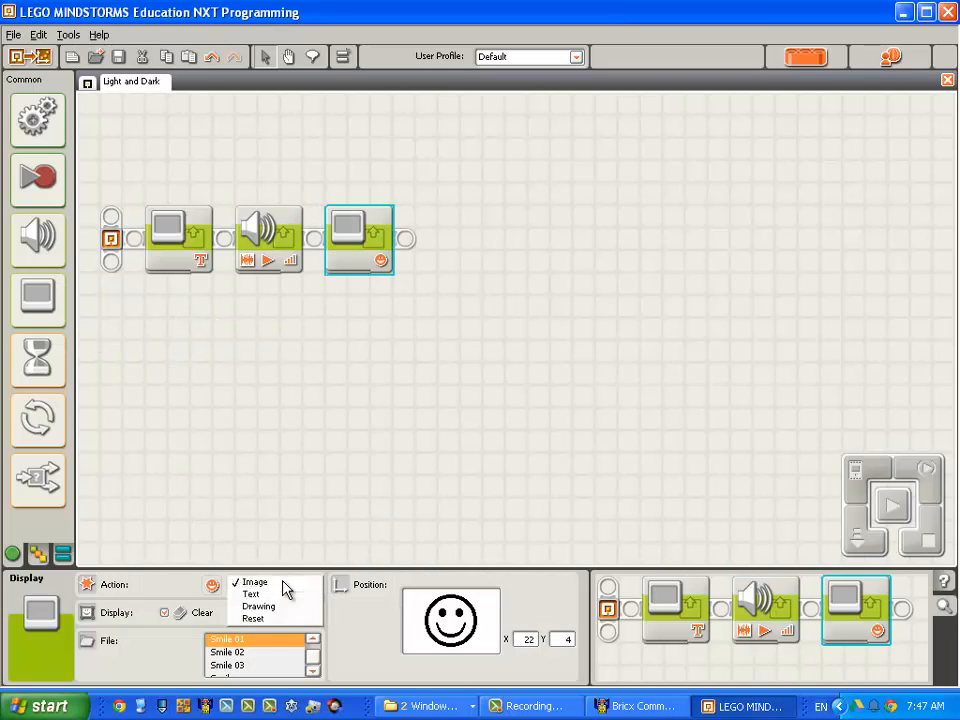
- Add a Display block showing text 'Dark' and a Sound block playing the Dark file
{"action": "left_click", "coordinate": [249, 593]}
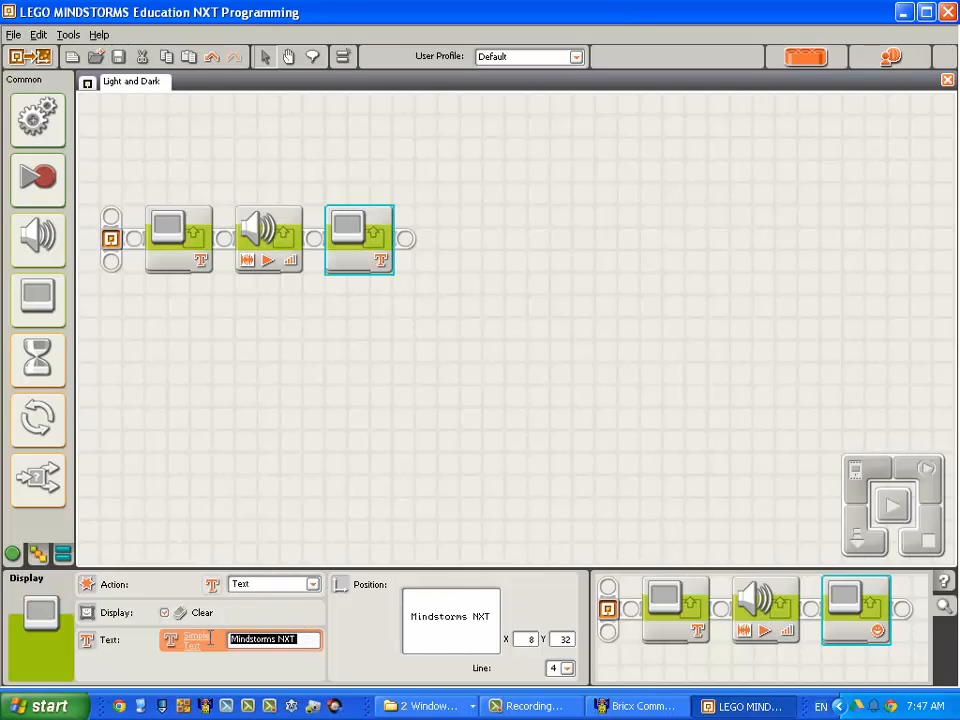
{"action": "type", "text": "Dark"}
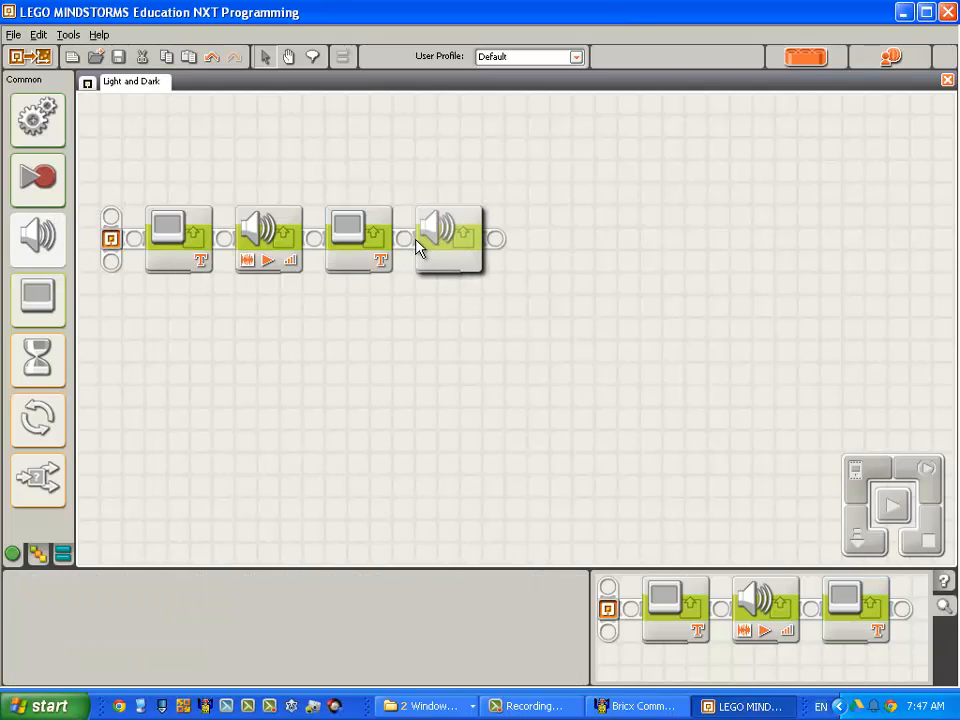
{"action": "left_click", "coordinate": [450, 237]}
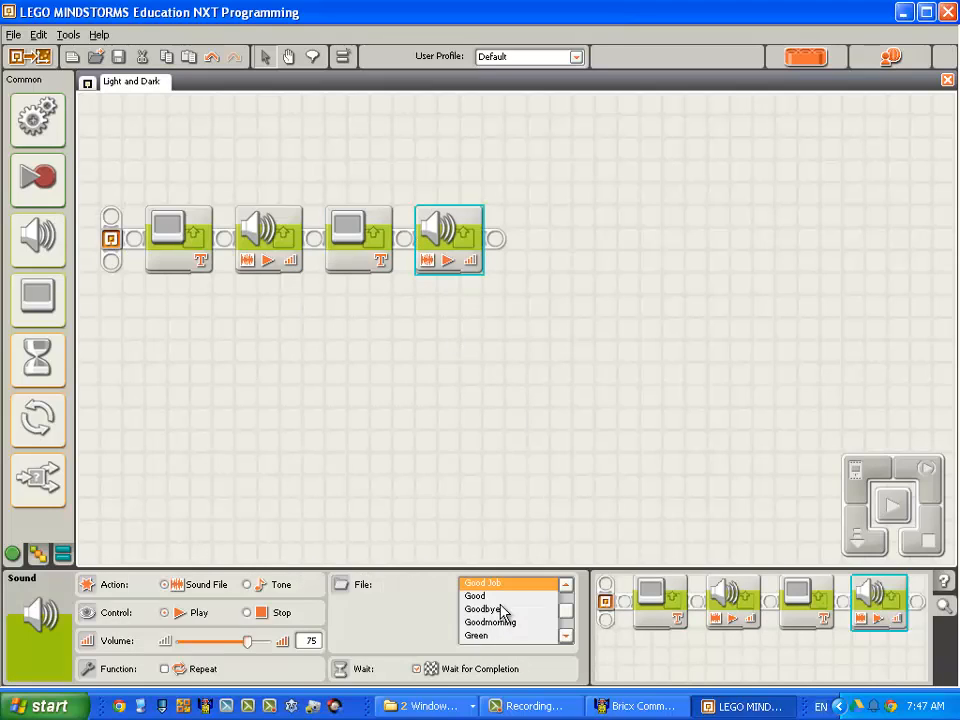
{"action": "left_click", "coordinate": [490, 596]}
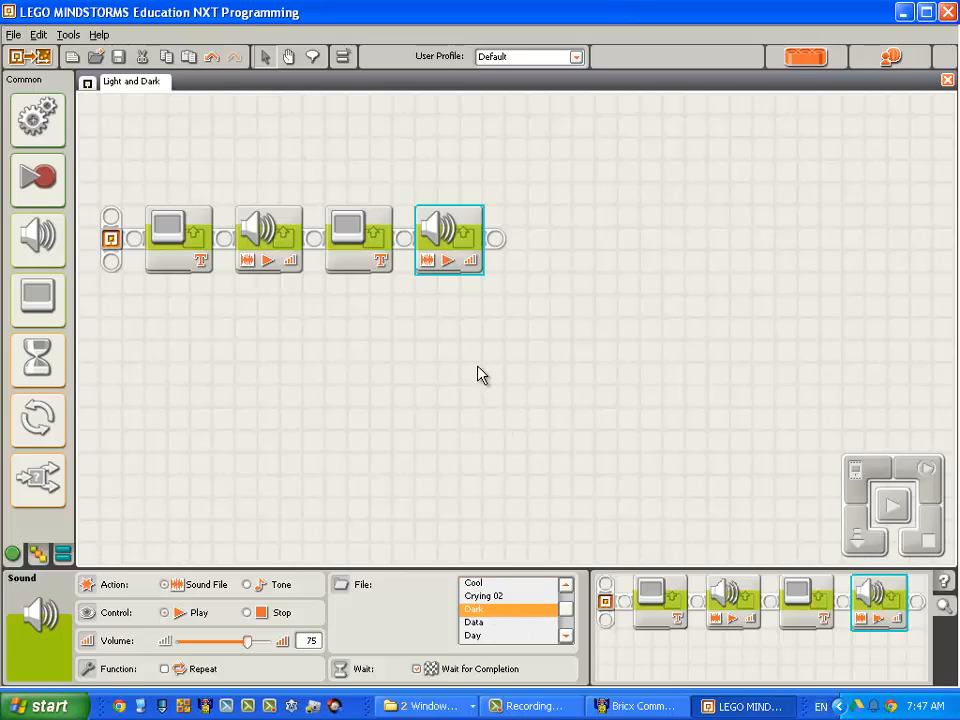
{"action": "mouse_move", "coordinate": [895, 530]}
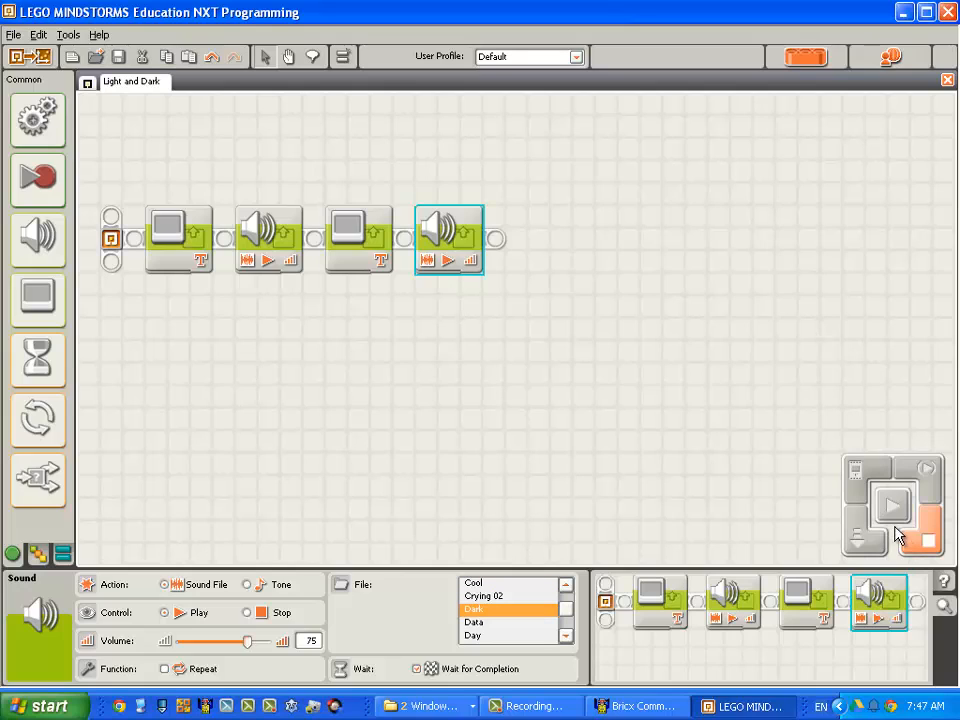
{"action": "mouse_move", "coordinate": [900, 516]}
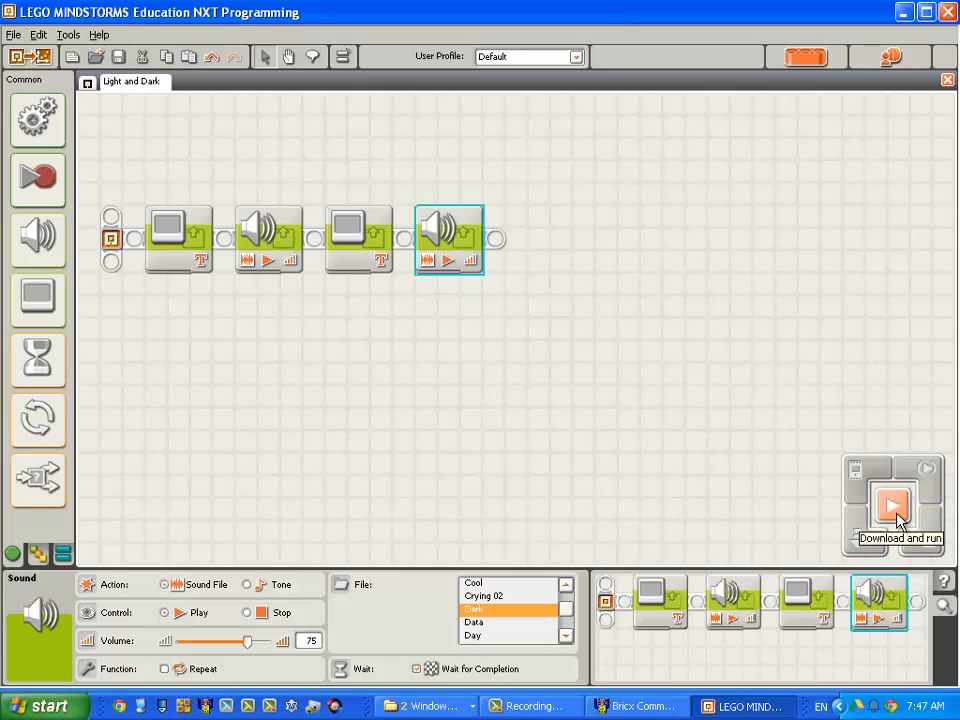
- Download and run the updated Light and Dark program, then close the NeXT Screen viewer
{"action": "left_click", "coordinate": [890, 503]}
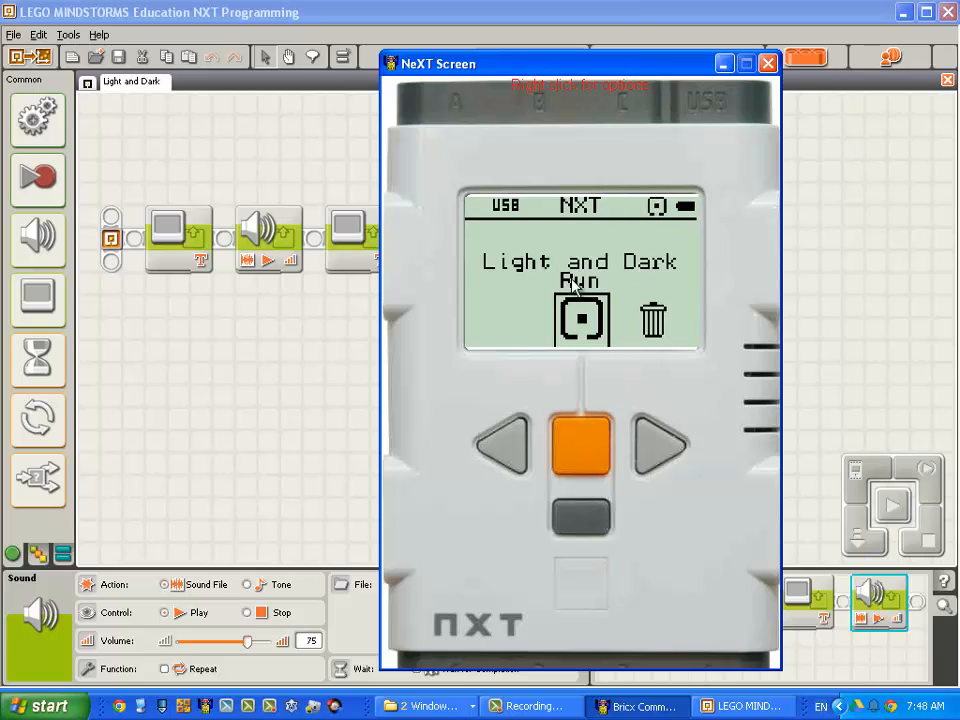
{"action": "left_click", "coordinate": [579, 452]}
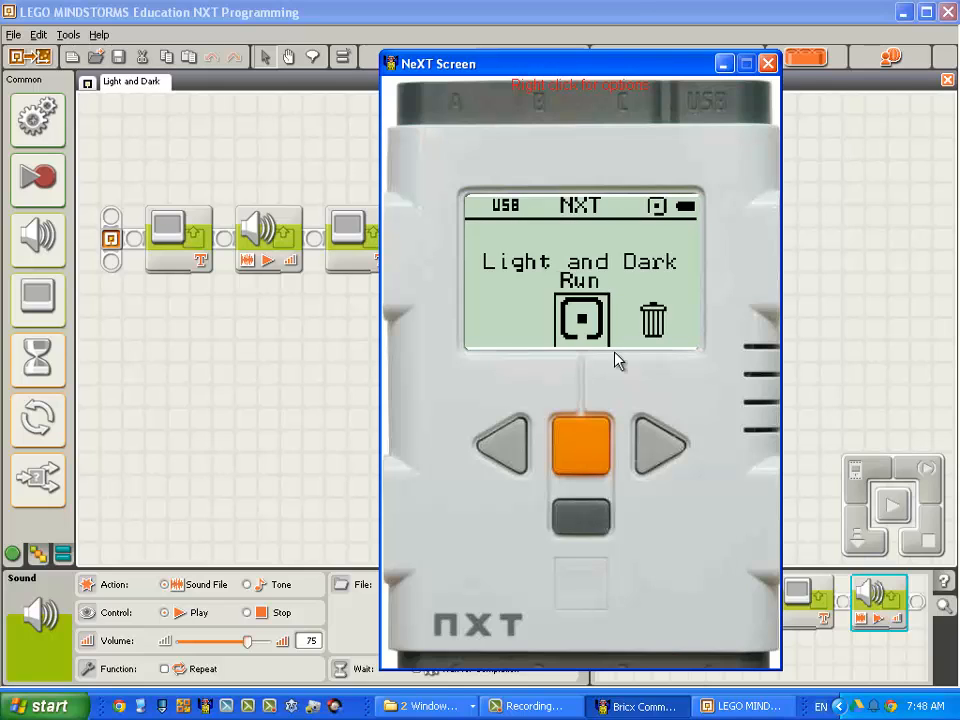
{"action": "left_click", "coordinate": [764, 61]}
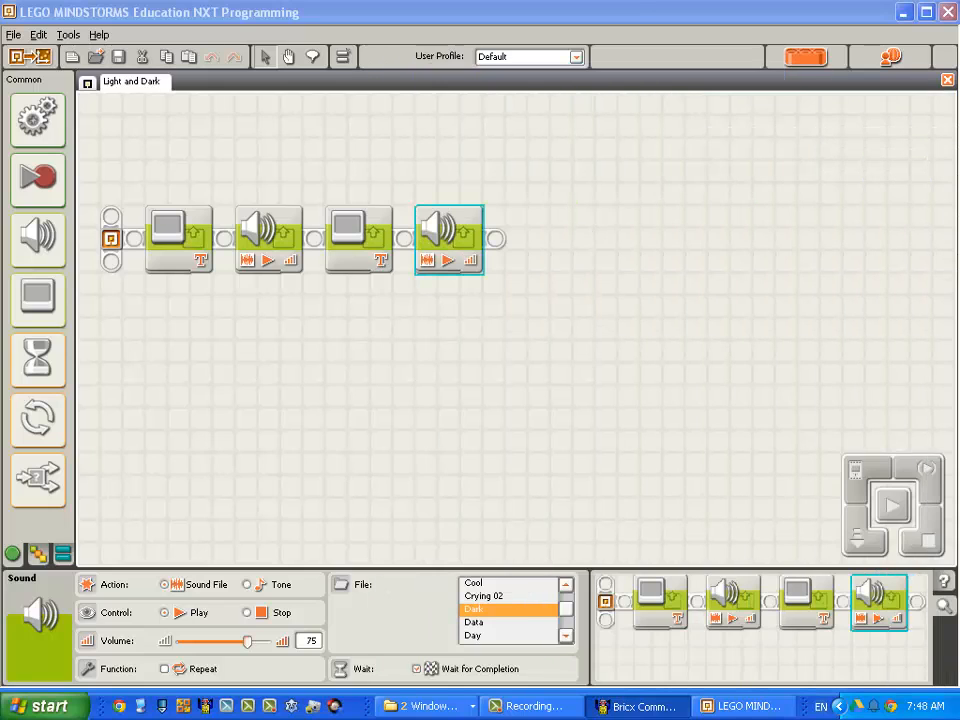
{"action": "mouse_move", "coordinate": [659, 323]}
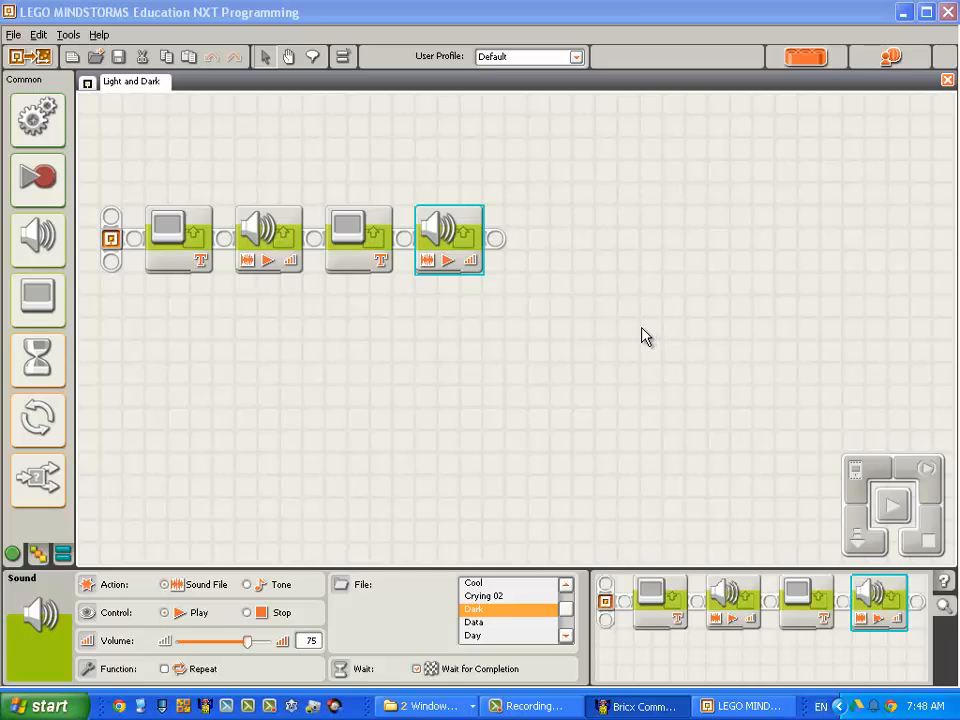
{"action": "mouse_move", "coordinate": [560, 365]}
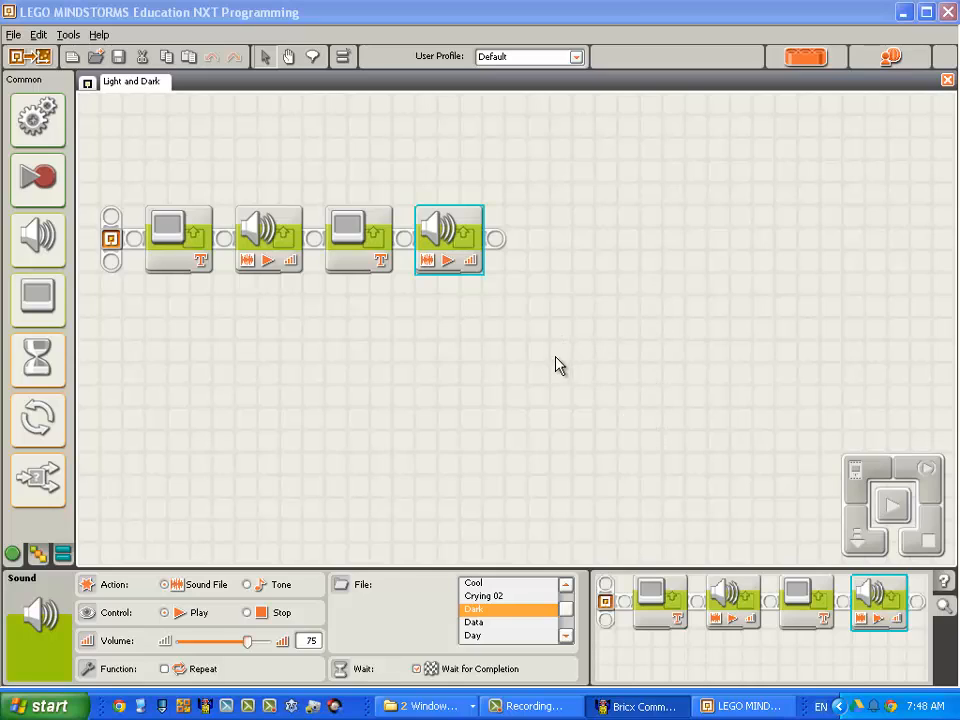
{"action": "mouse_move", "coordinate": [39, 479]}
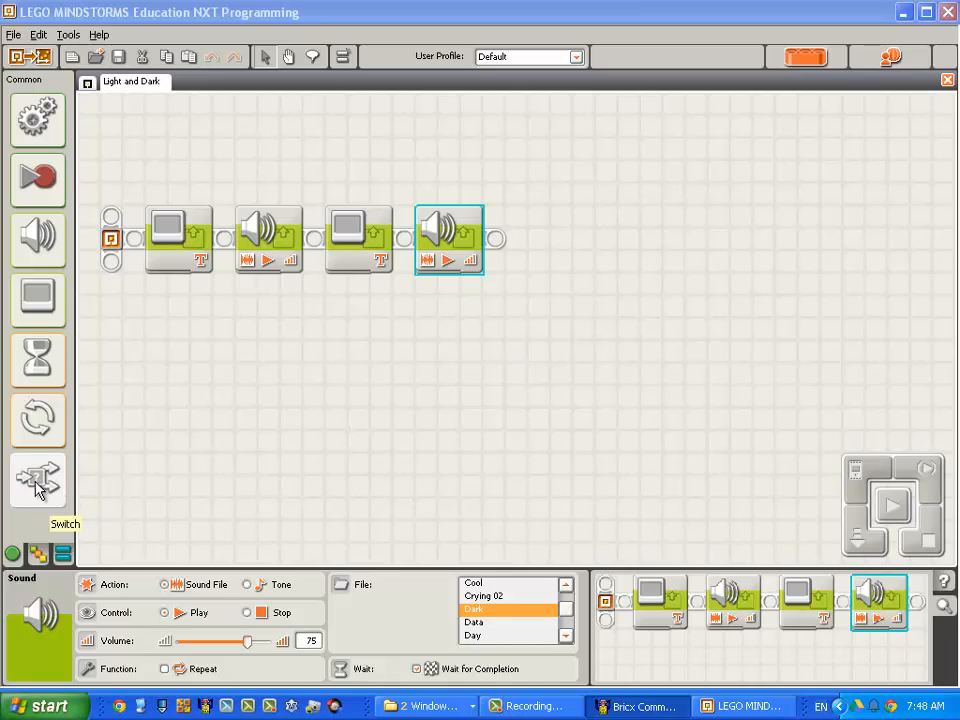
- Insert a Switch block right after Start, ahead of the display and sound blocks
{"action": "left_click_drag", "start_coordinate": [38, 480], "coordinate": [70, 420]}
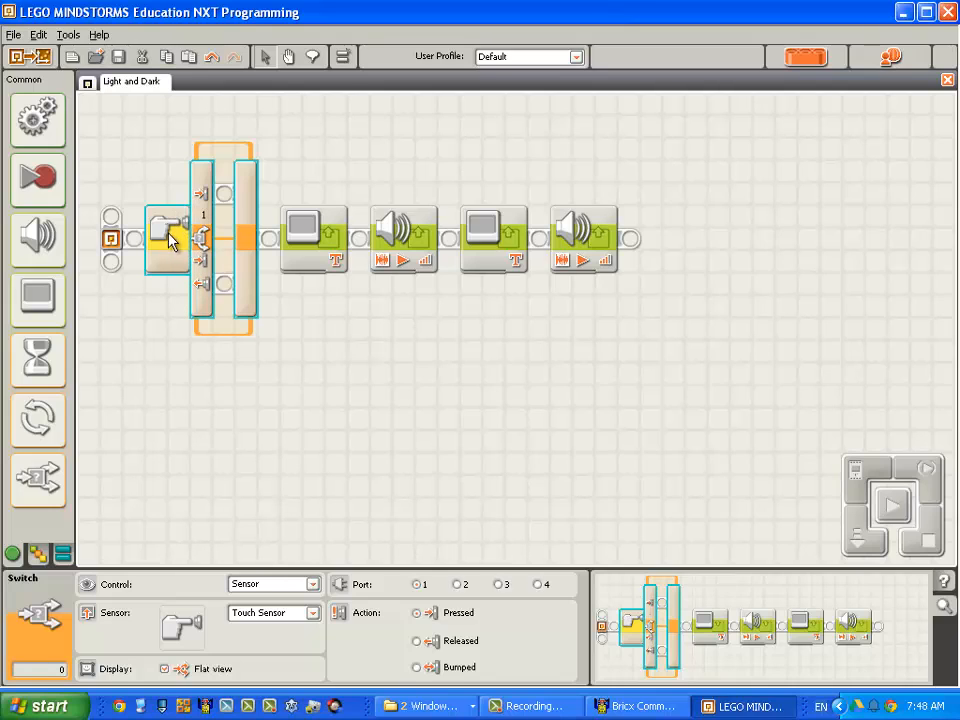
{"action": "mouse_move", "coordinate": [180, 238]}
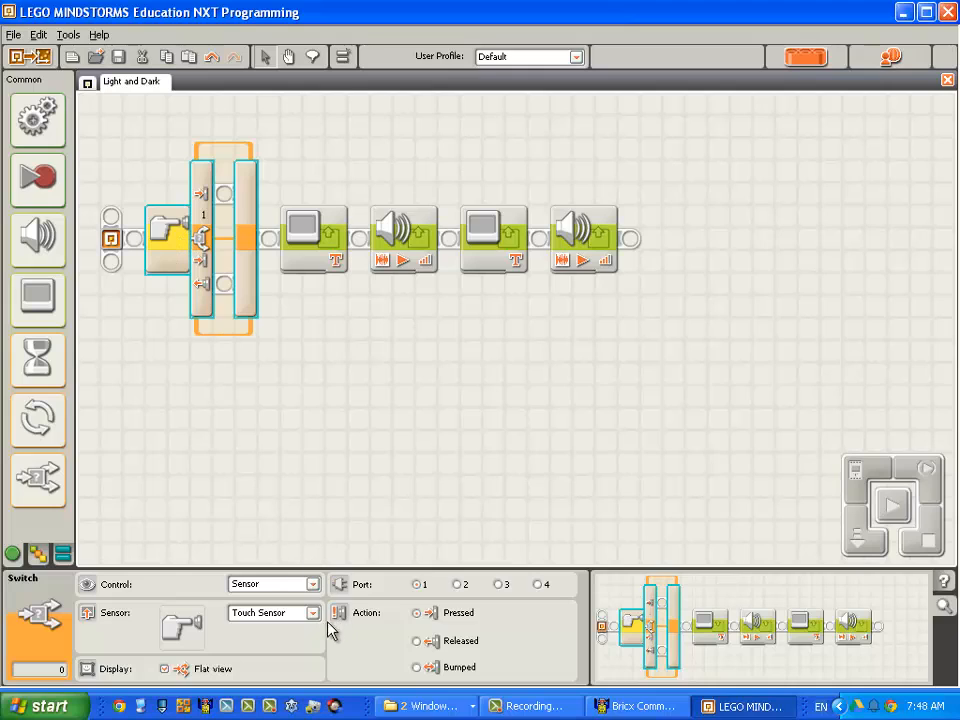
{"action": "mouse_move", "coordinate": [302, 634]}
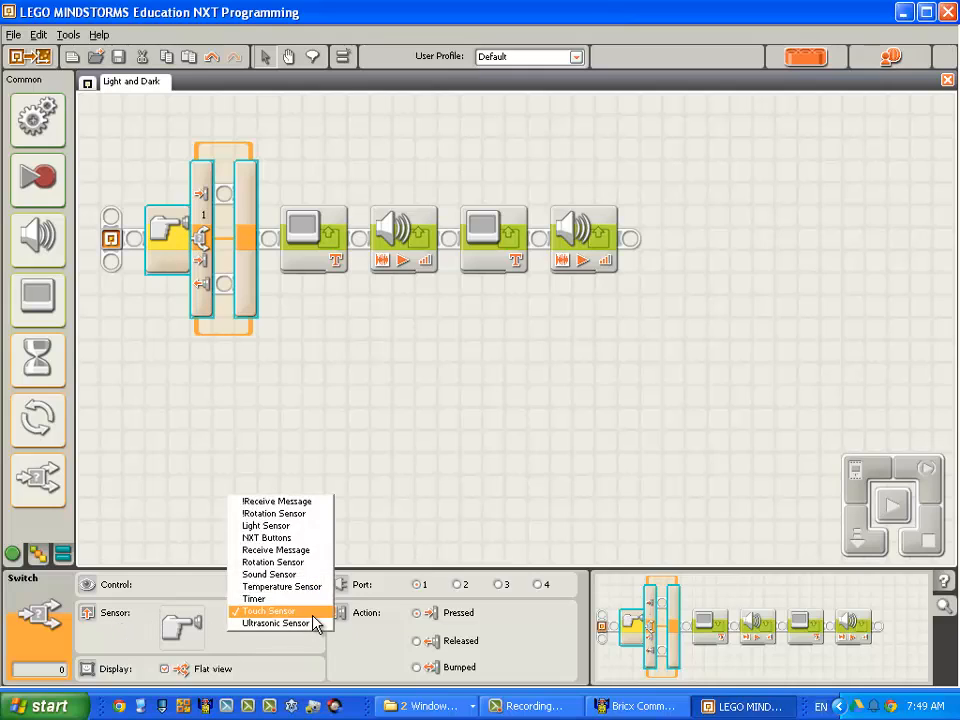
{"action": "mouse_move", "coordinate": [272, 562]}
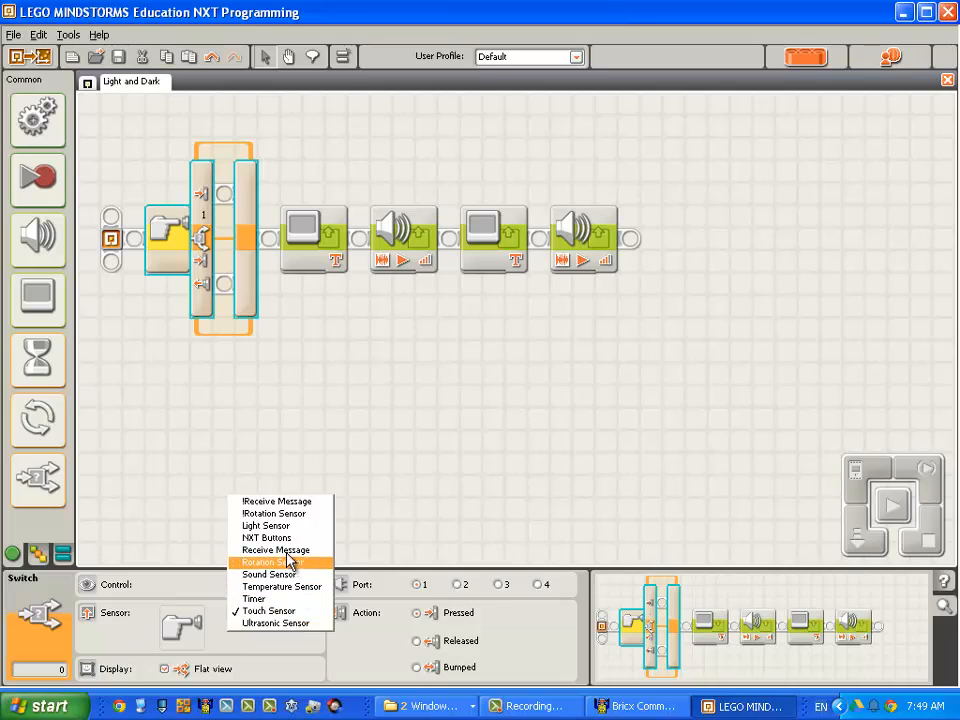
- Make the Switch use the port-3 Light Sensor with a greater-than-50 comparison
{"action": "left_click", "coordinate": [265, 525]}
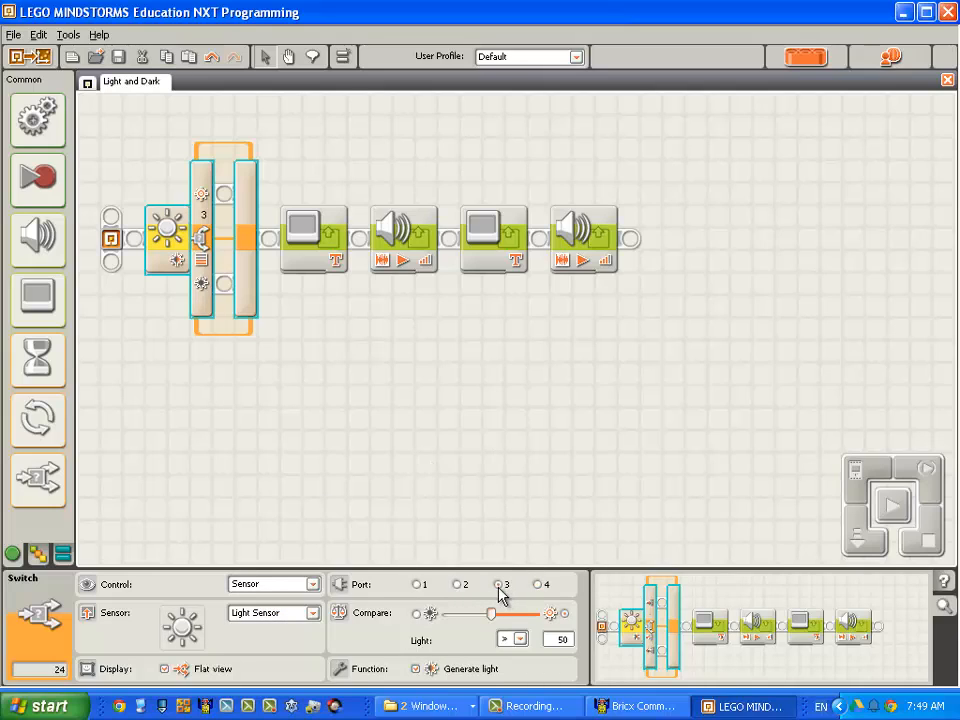
{"action": "mouse_move", "coordinate": [504, 591]}
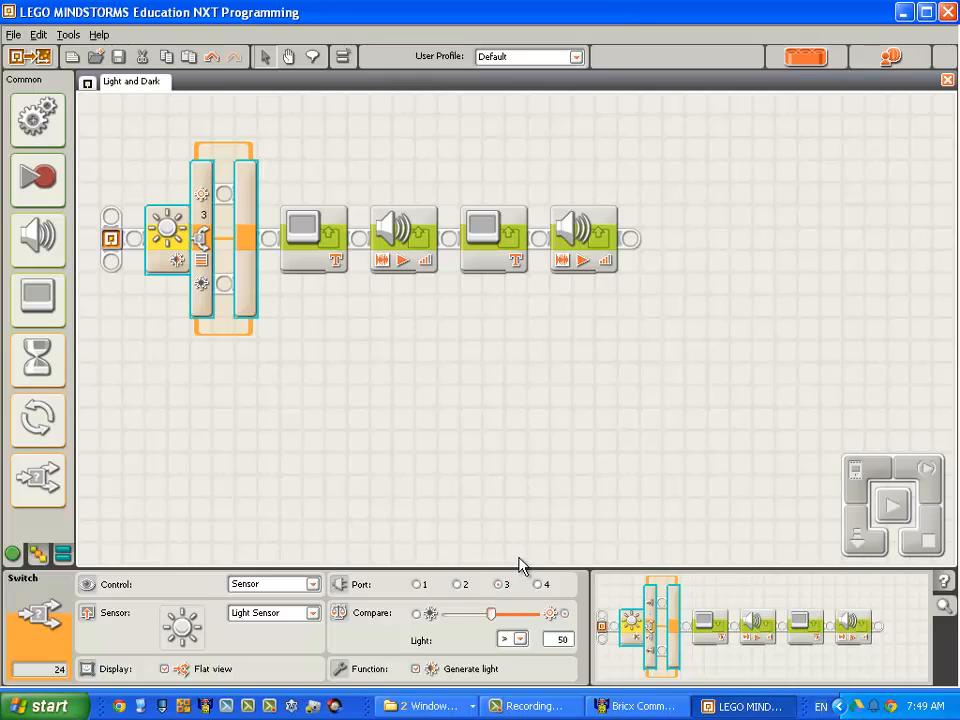
{"action": "mouse_move", "coordinate": [410, 648]}
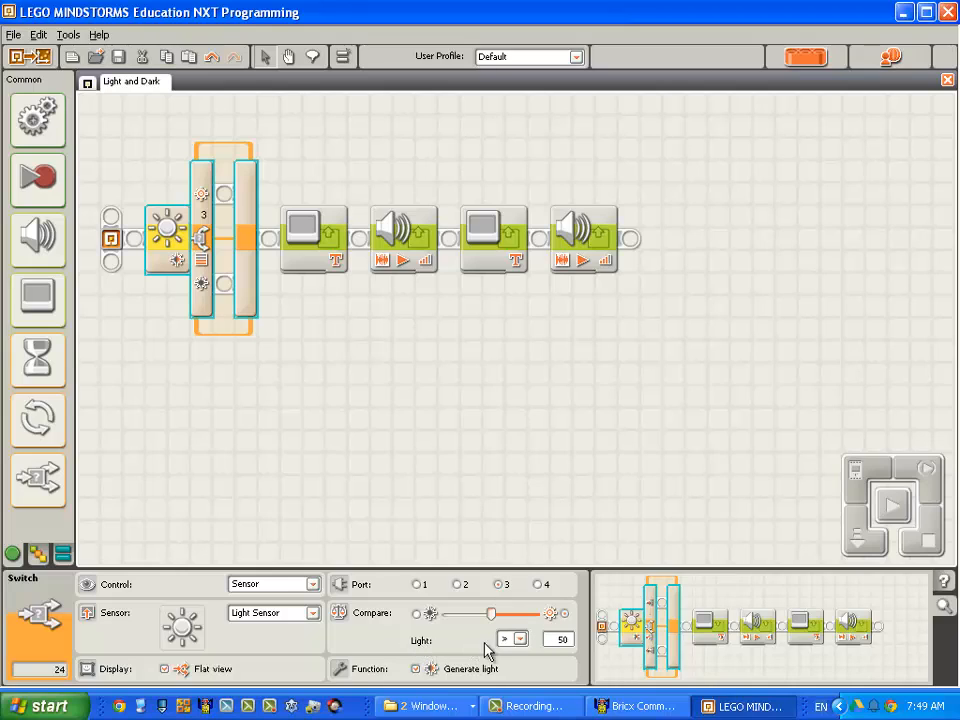
{"action": "mouse_move", "coordinate": [552, 650]}
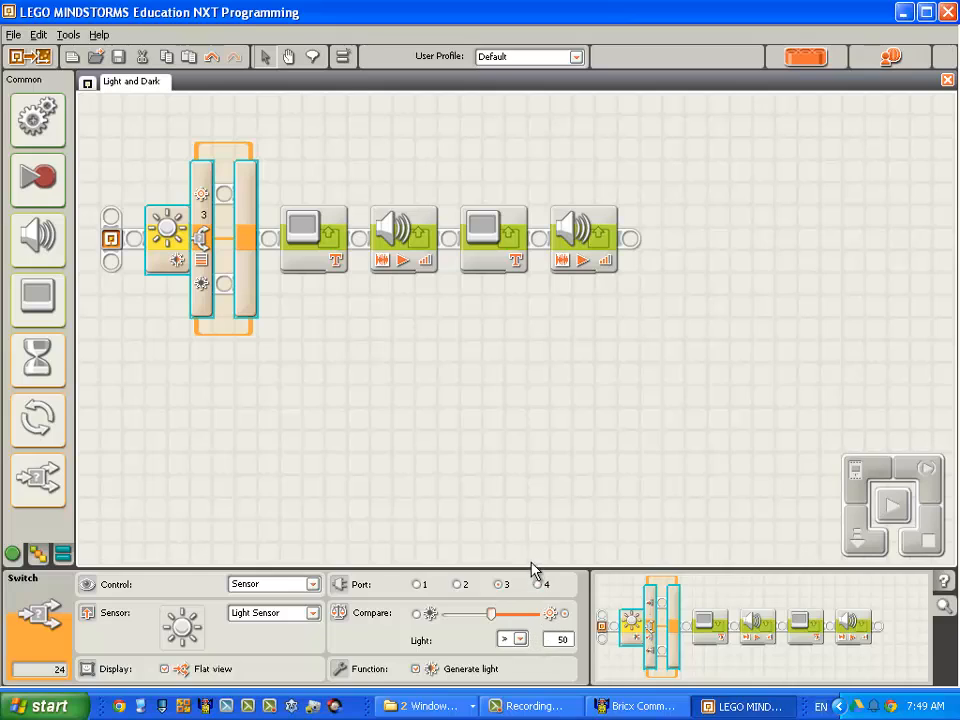
{"action": "mouse_move", "coordinate": [526, 518]}
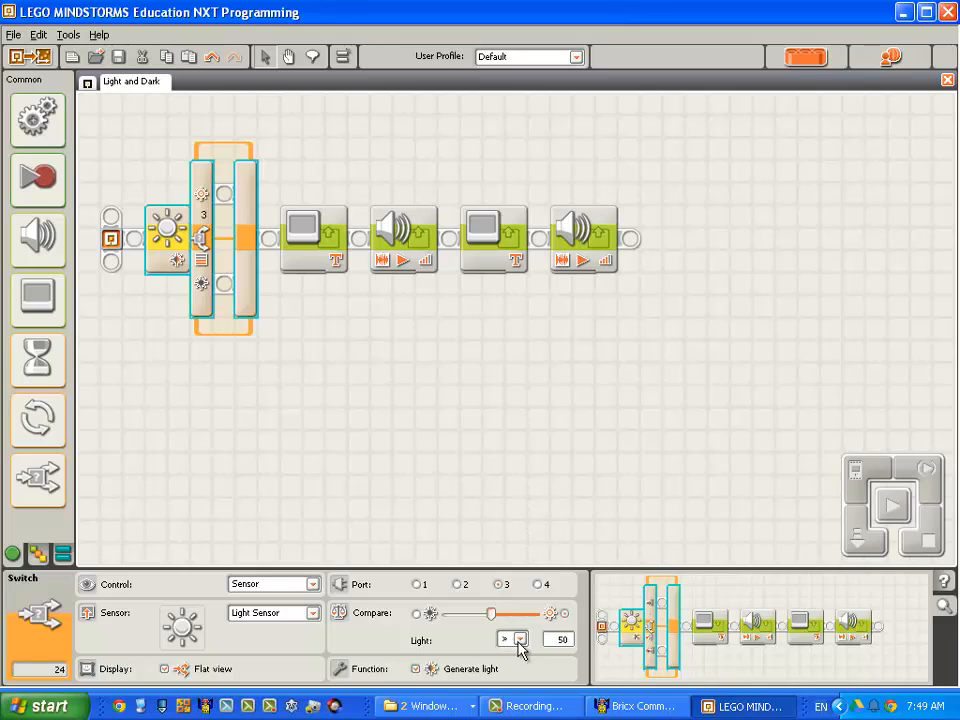
{"action": "left_click", "coordinate": [519, 639]}
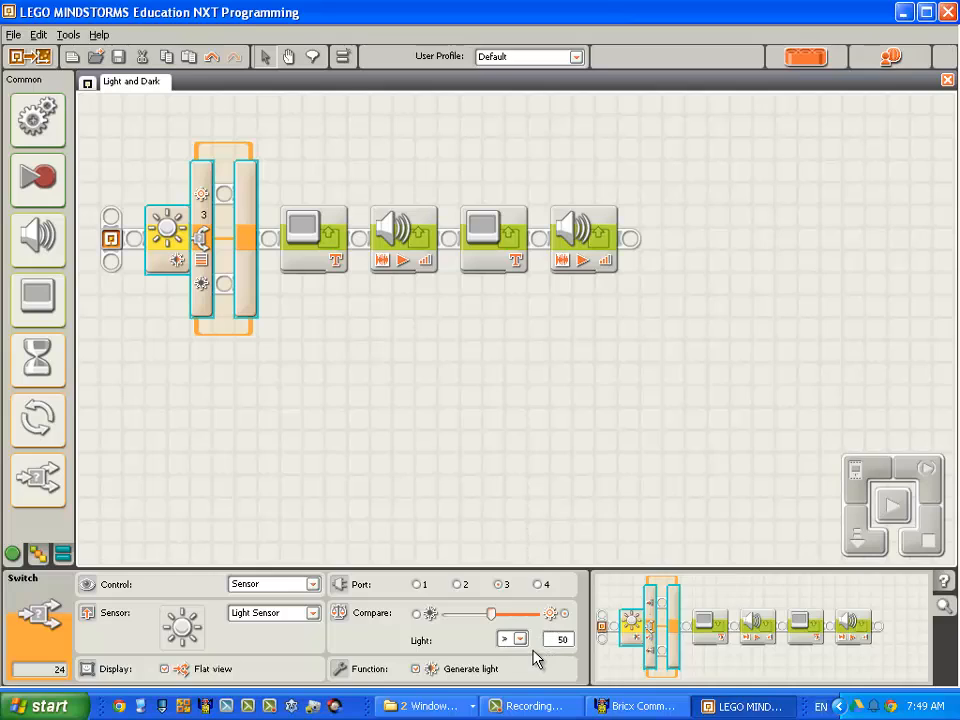
{"action": "mouse_move", "coordinate": [184, 342]}
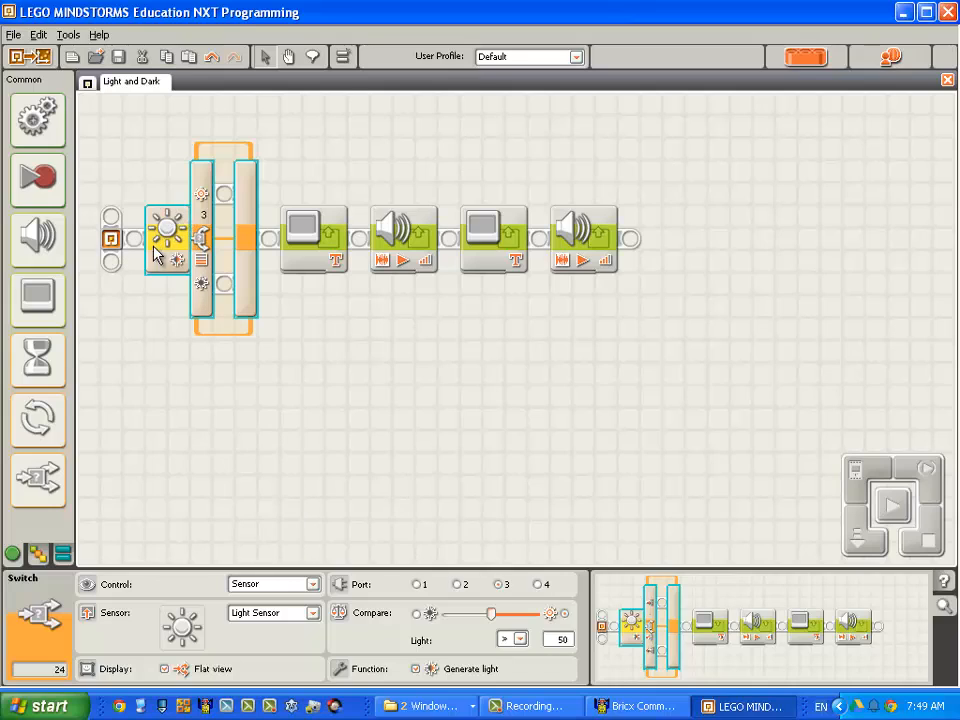
{"action": "mouse_move", "coordinate": [172, 262]}
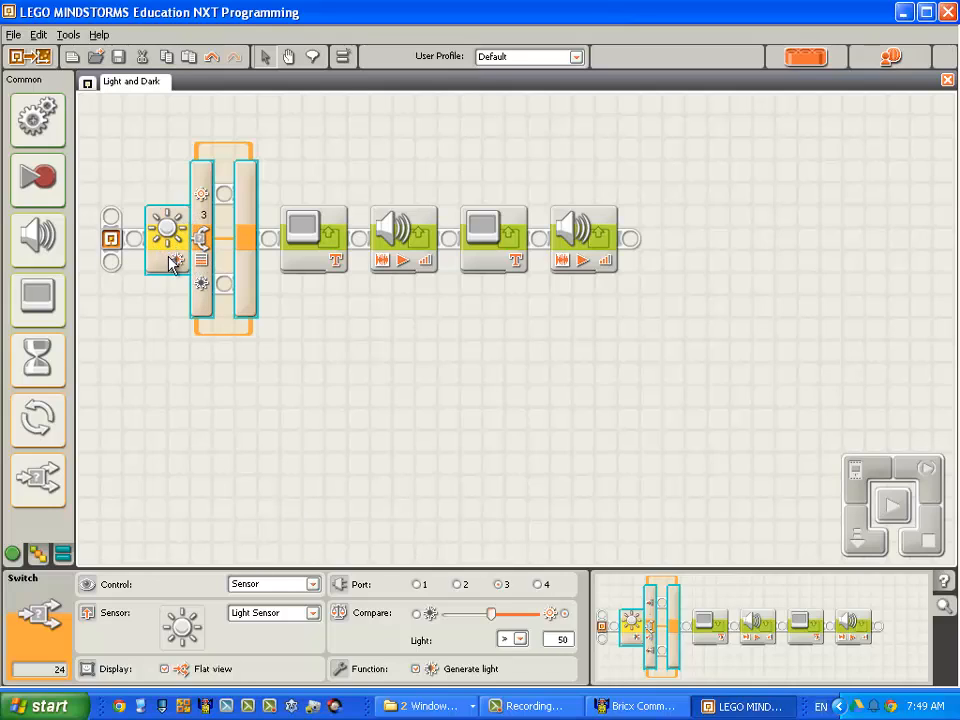
{"action": "mouse_move", "coordinate": [178, 268]}
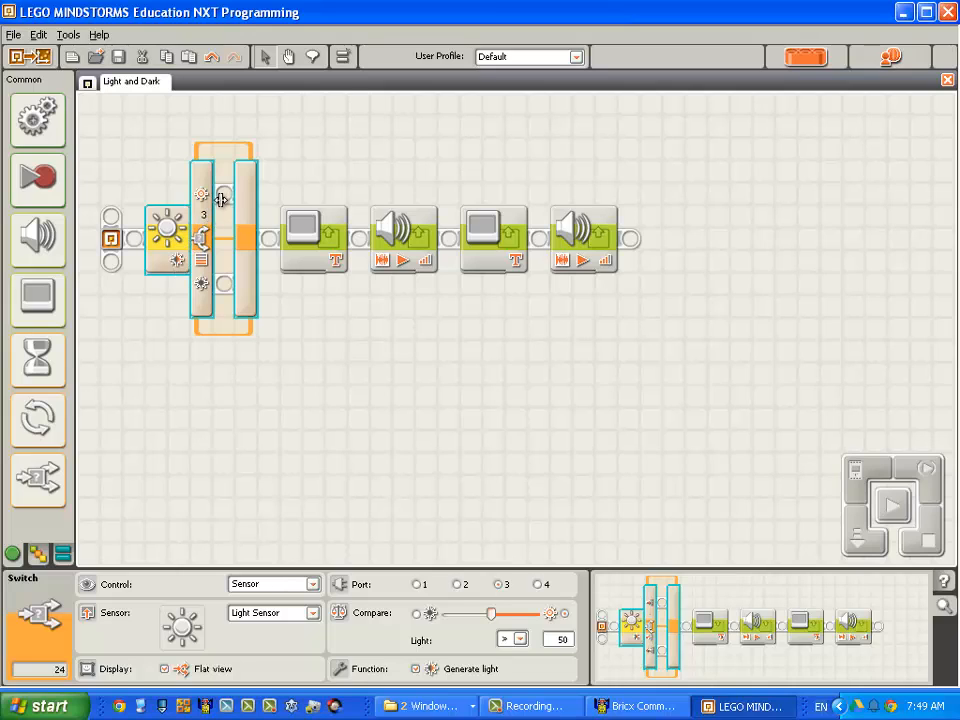
{"action": "mouse_move", "coordinate": [219, 192]}
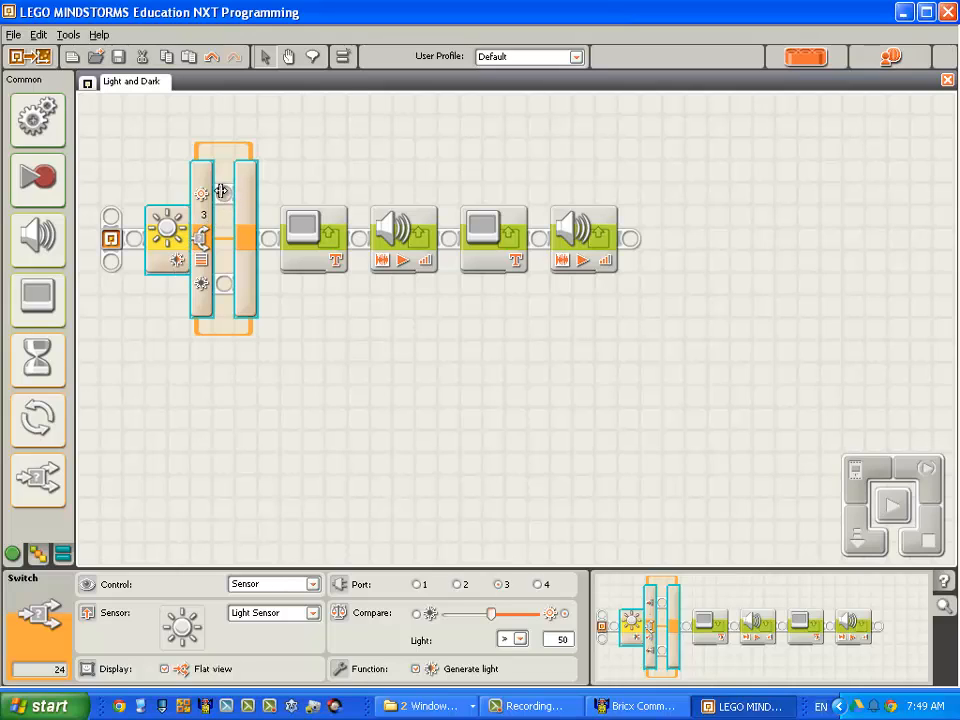
{"action": "mouse_move", "coordinate": [172, 240]}
{"action": "type", "text": "Light"}
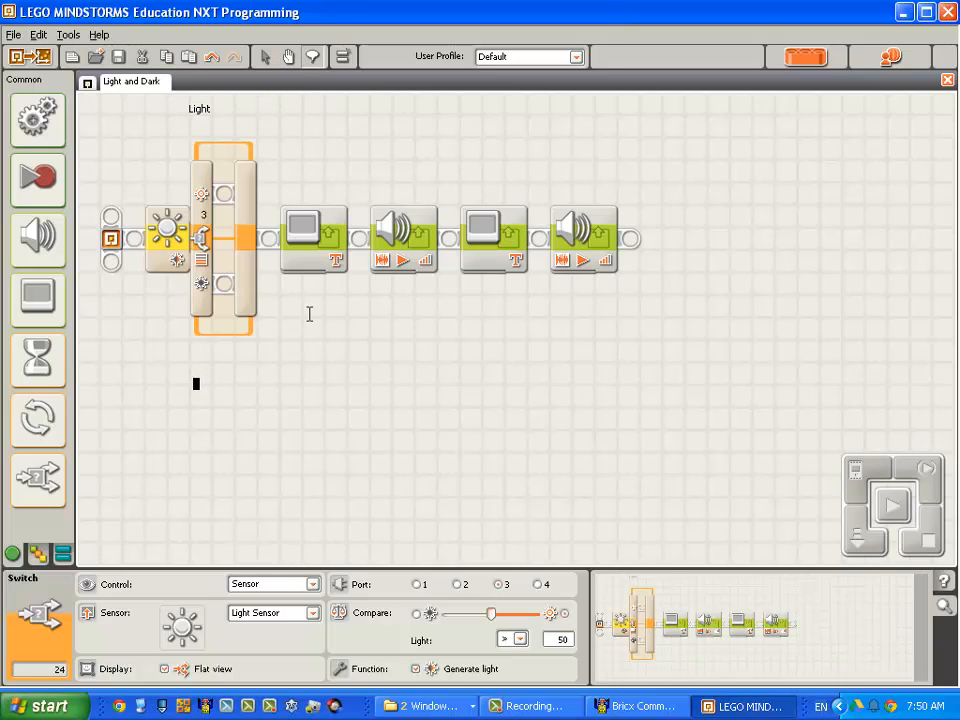
- Add the 'Dark' comment label below the switch
{"action": "type", "text": "Dark"}
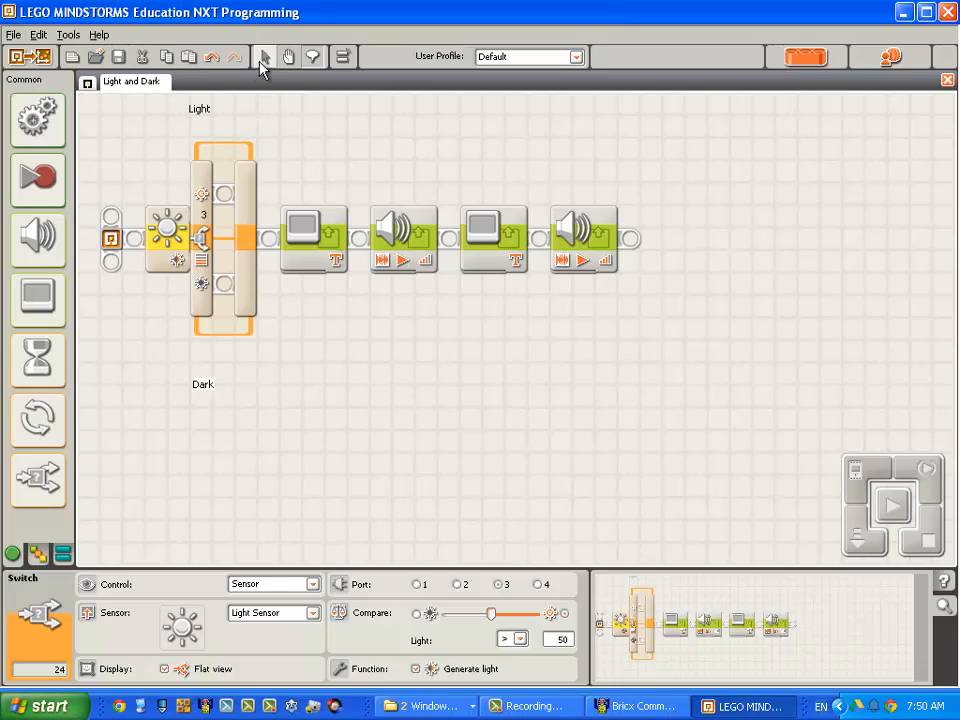
{"action": "mouse_move", "coordinate": [267, 62]}
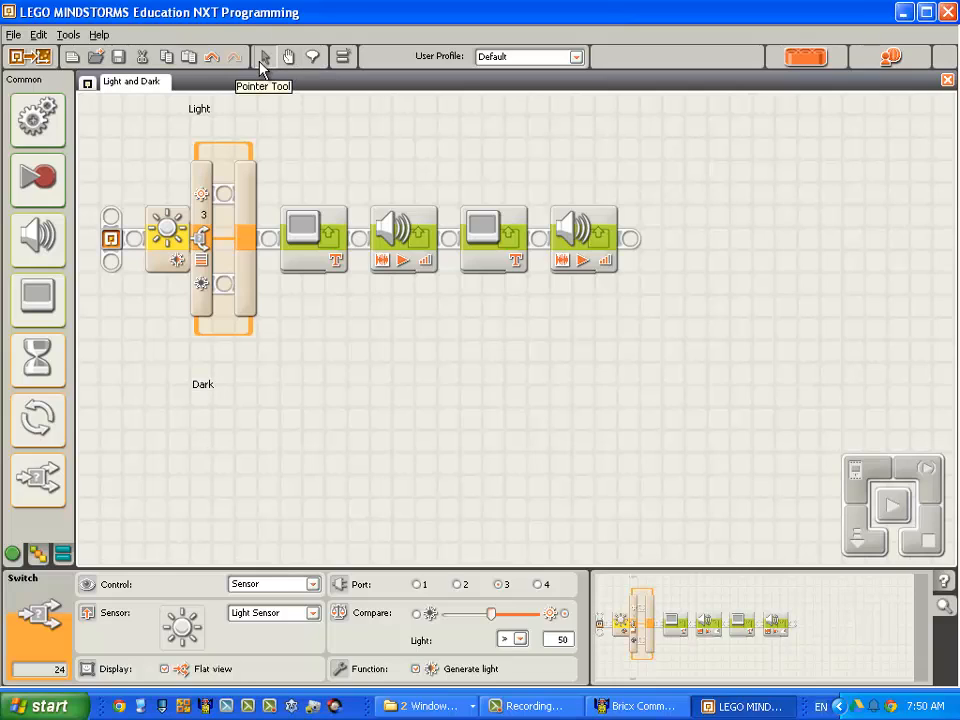
- Put the Light display and sound blocks in the upper branch, Dark ones in the lower
{"action": "left_click", "coordinate": [315, 238]}
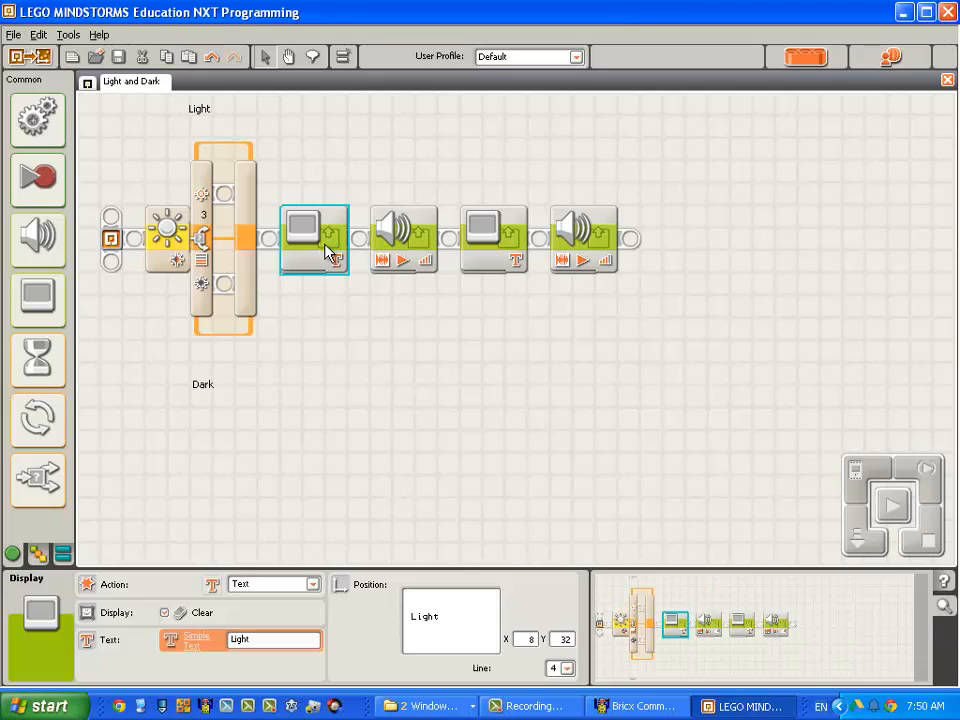
{"action": "mouse_move", "coordinate": [327, 232]}
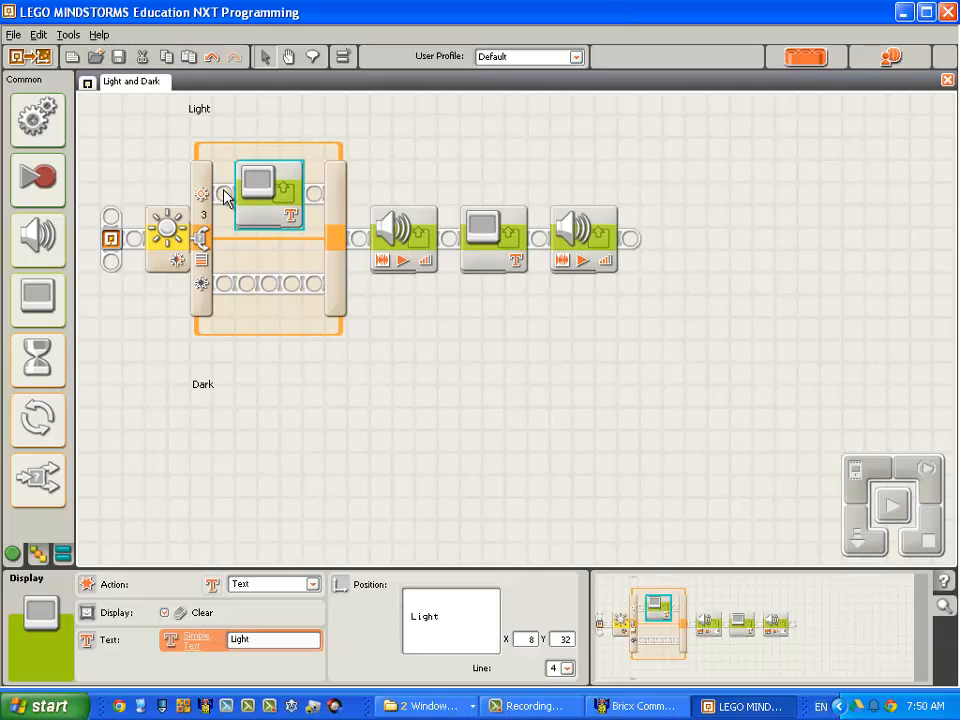
{"action": "left_click", "coordinate": [403, 237]}
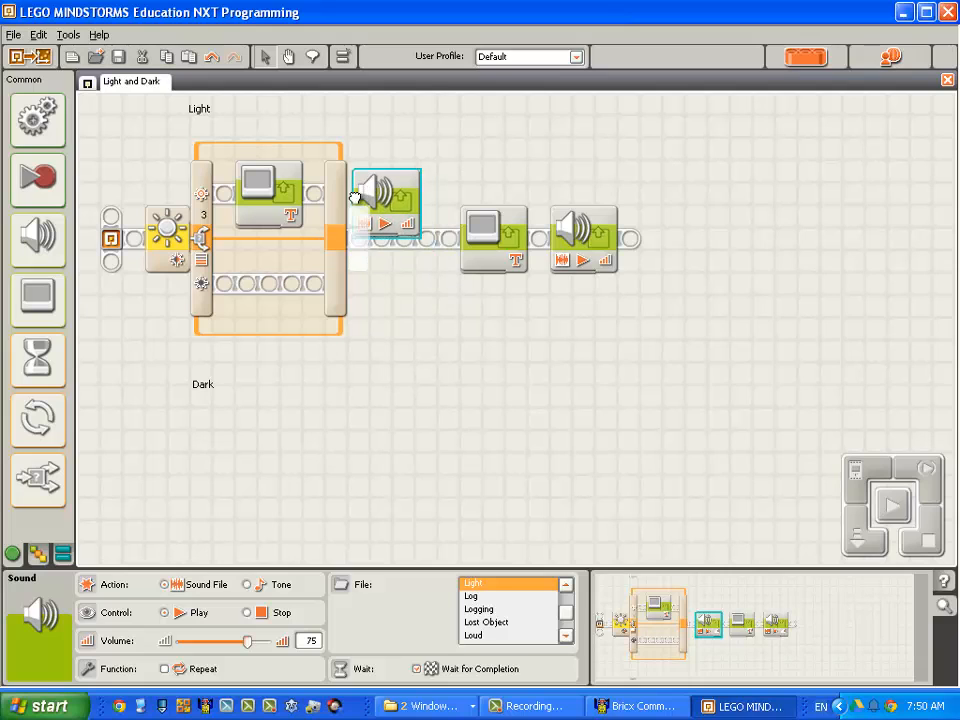
{"action": "left_click_drag", "start_coordinate": [385, 195], "coordinate": [355, 195]}
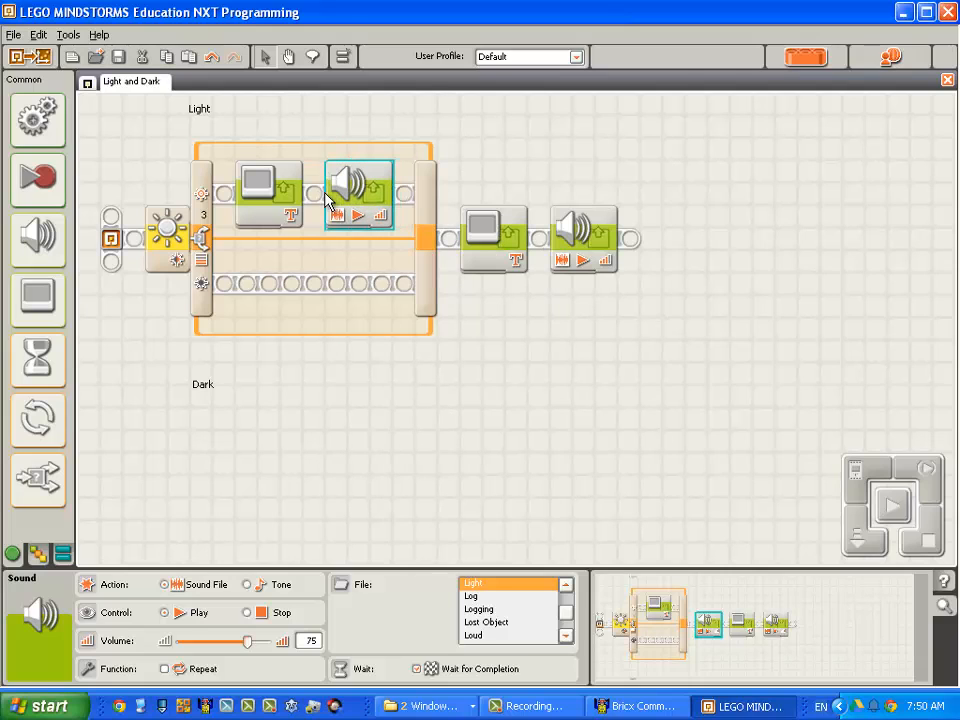
{"action": "left_click", "coordinate": [494, 238]}
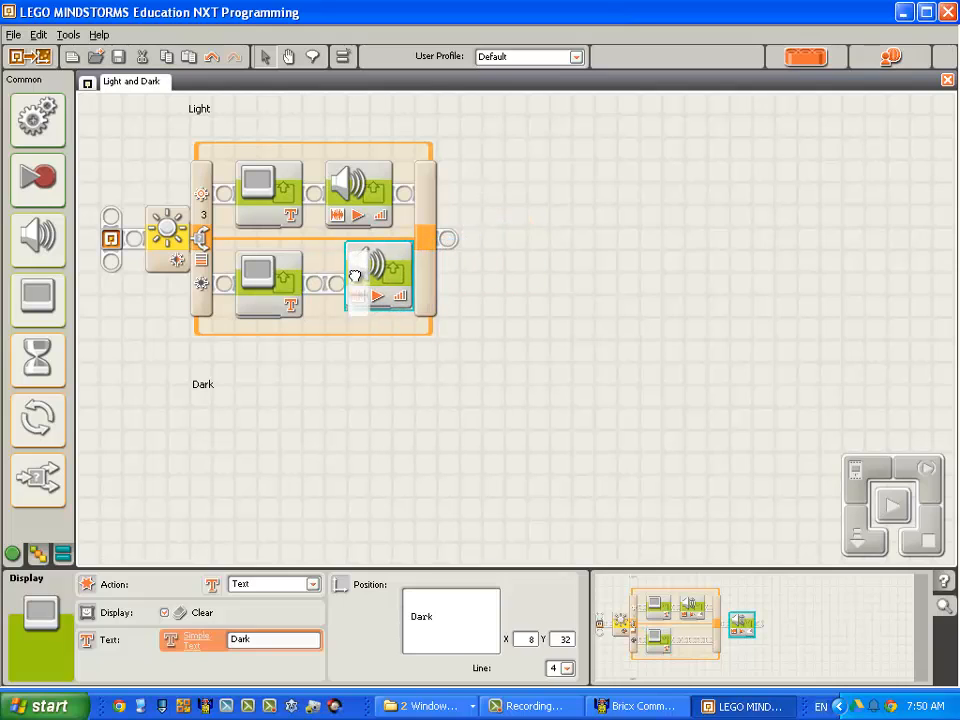
{"action": "left_click", "coordinate": [360, 283]}
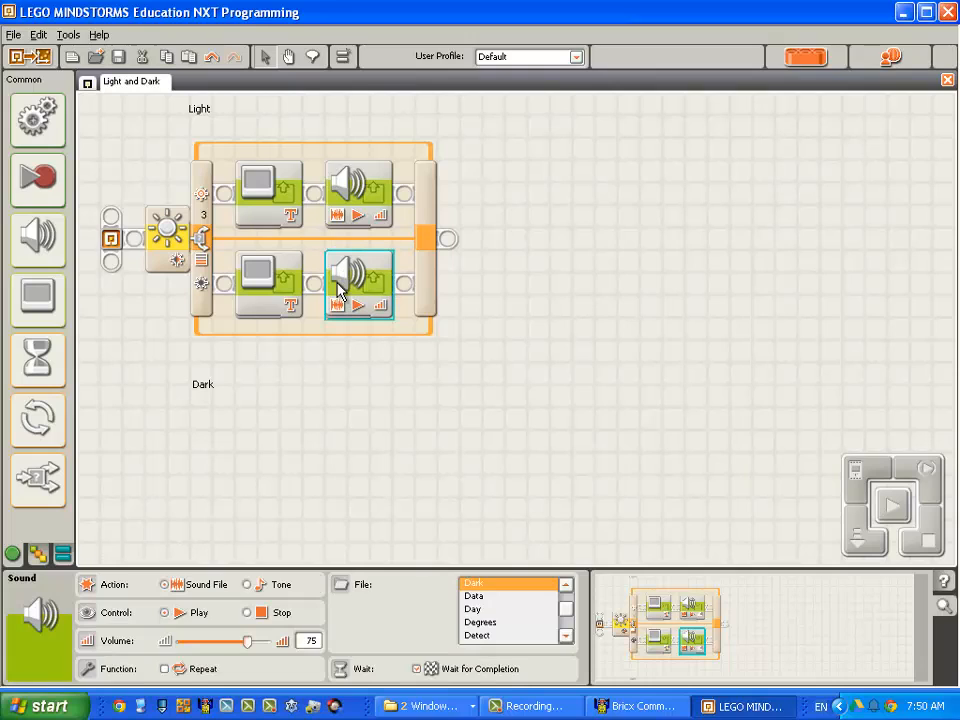
{"action": "mouse_move", "coordinate": [368, 285]}
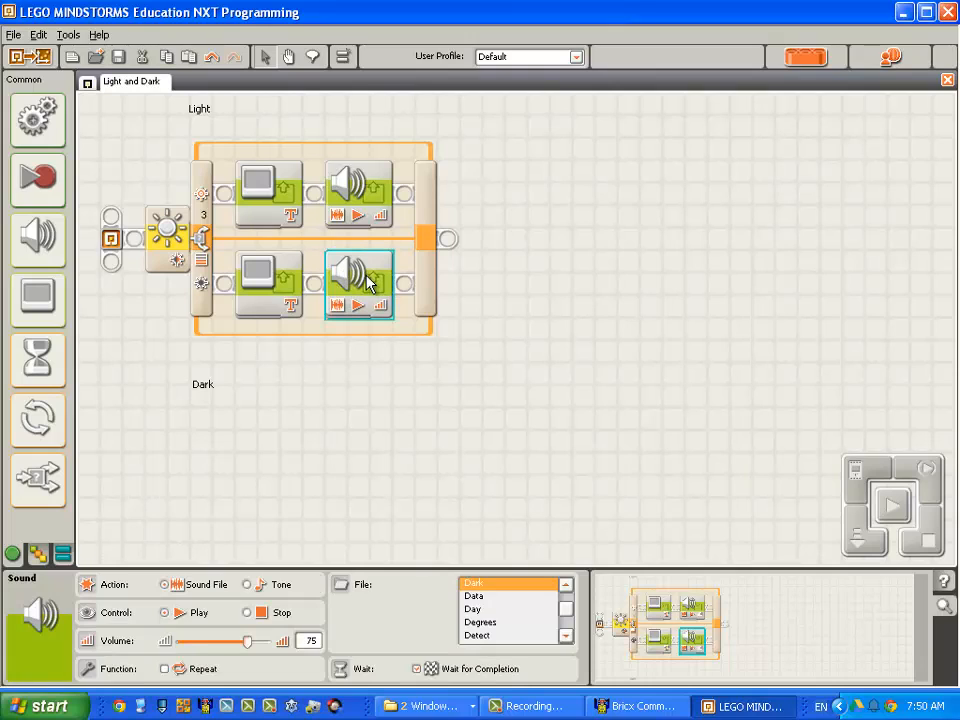
{"action": "mouse_move", "coordinate": [170, 258]}
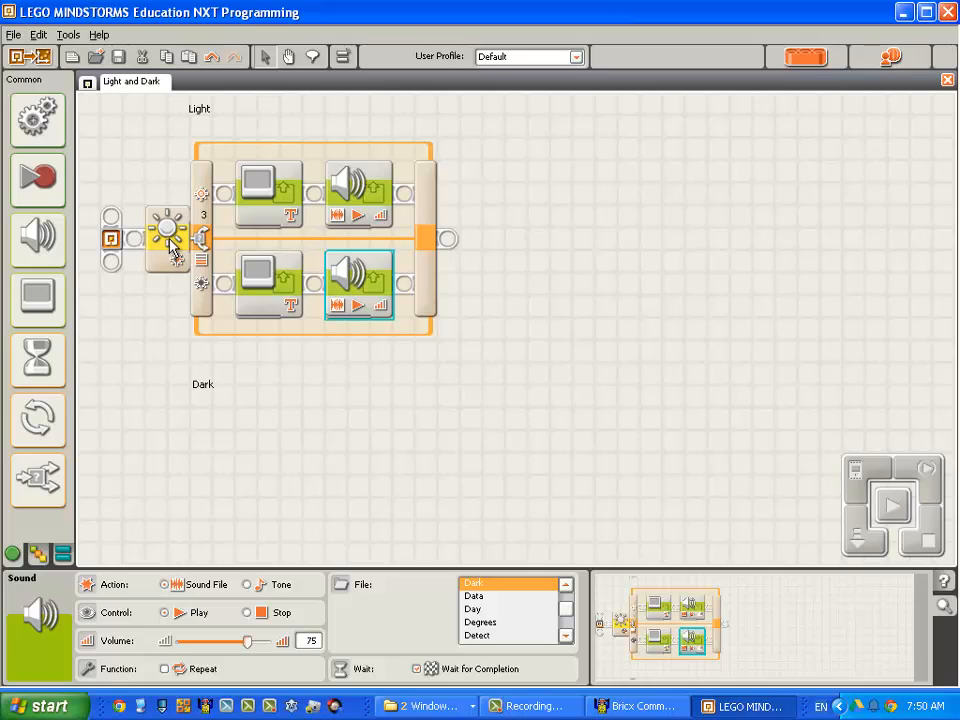
{"action": "mouse_move", "coordinate": [205, 222]}
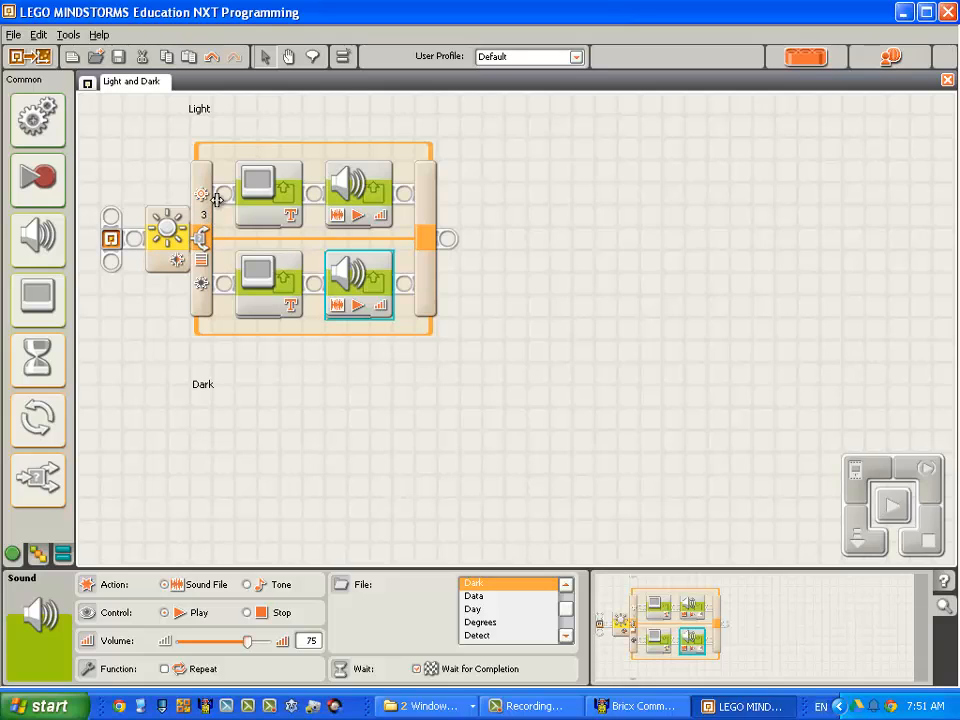
{"action": "mouse_move", "coordinate": [151, 212]}
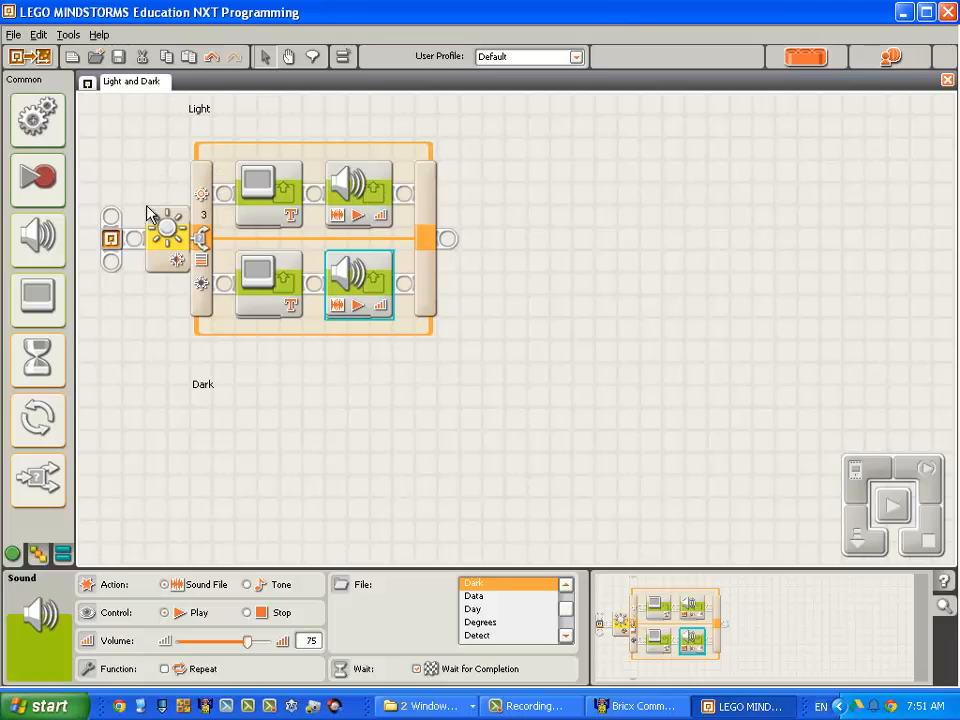
{"action": "mouse_move", "coordinate": [207, 283]}
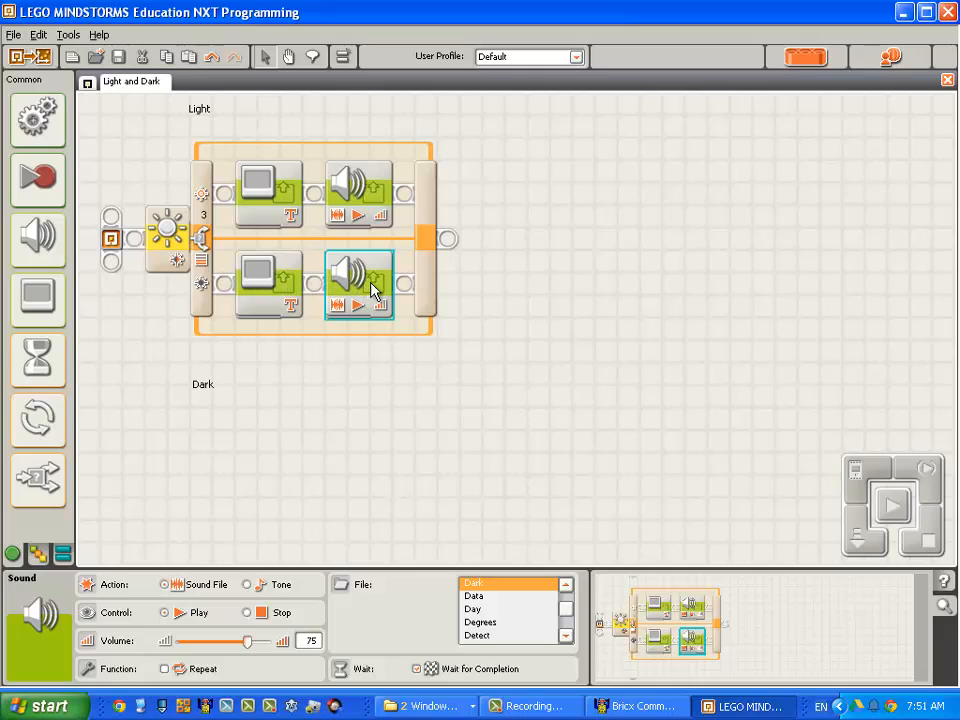
{"action": "mouse_move", "coordinate": [466, 322]}
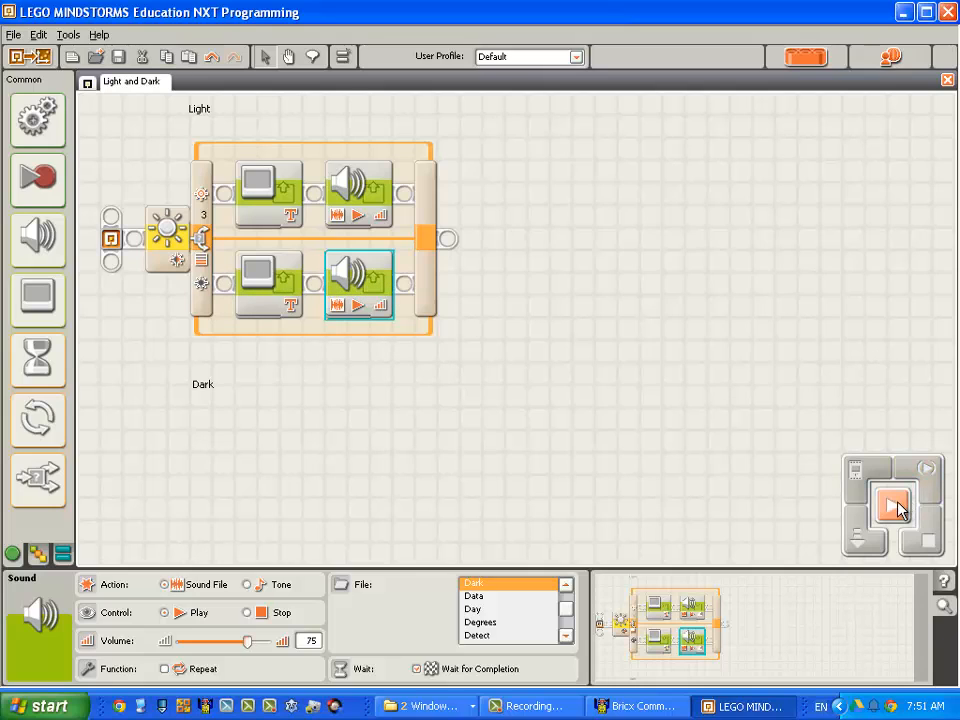
- Download the Light and Dark program to the NXT brick and run it
{"action": "left_click", "coordinate": [889, 506]}
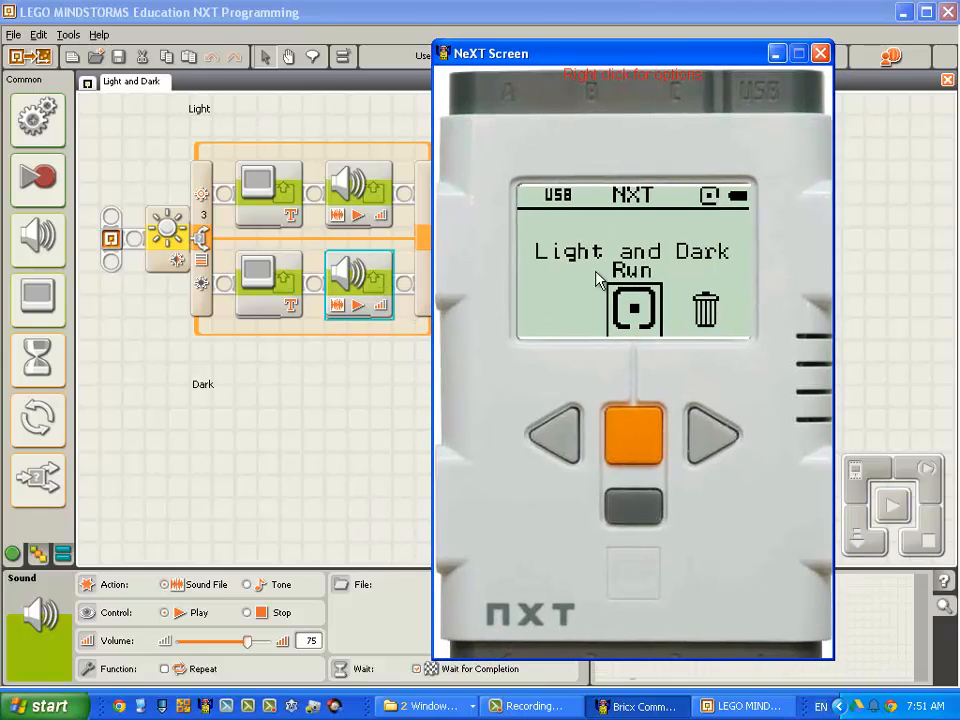
{"action": "mouse_move", "coordinate": [595, 327]}
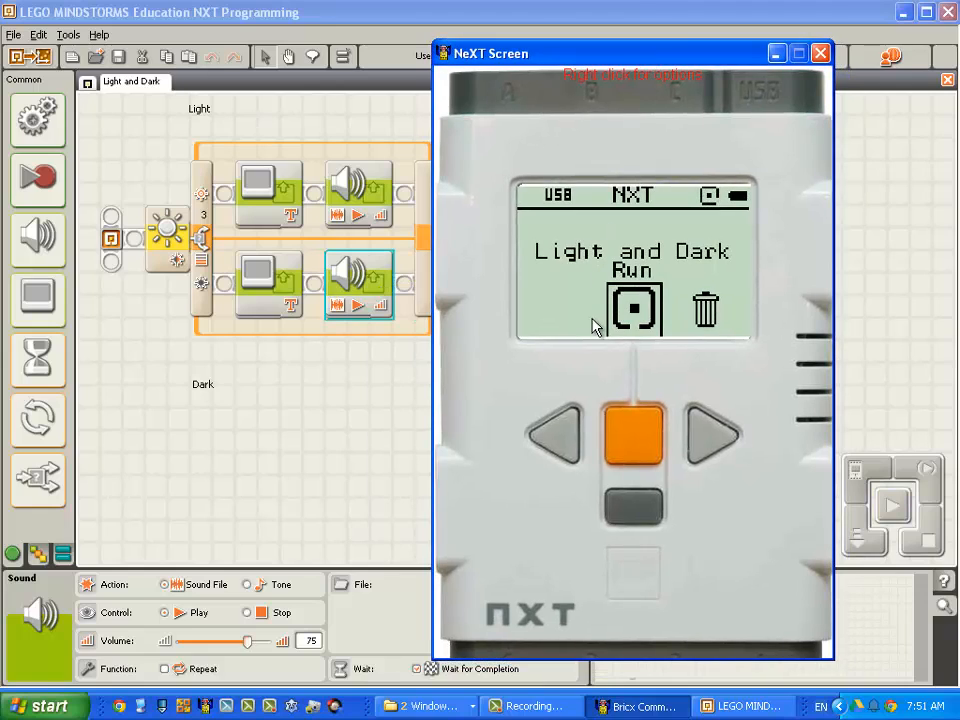